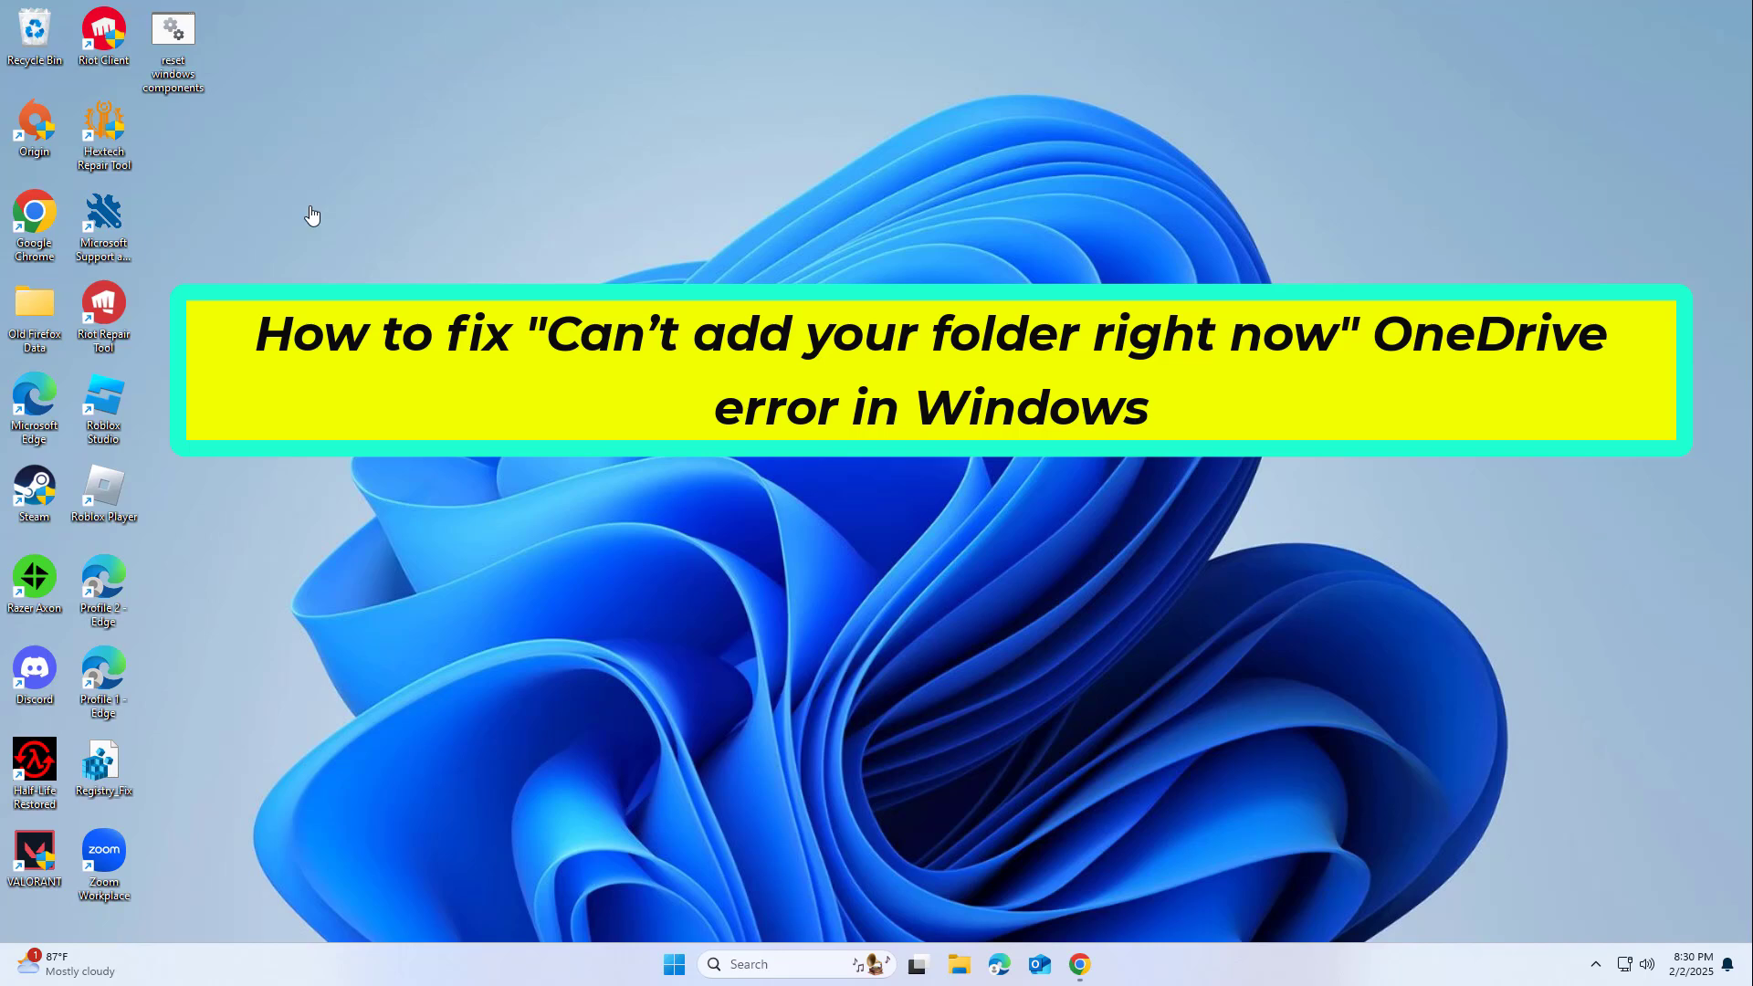
mouse_move(604, 244)
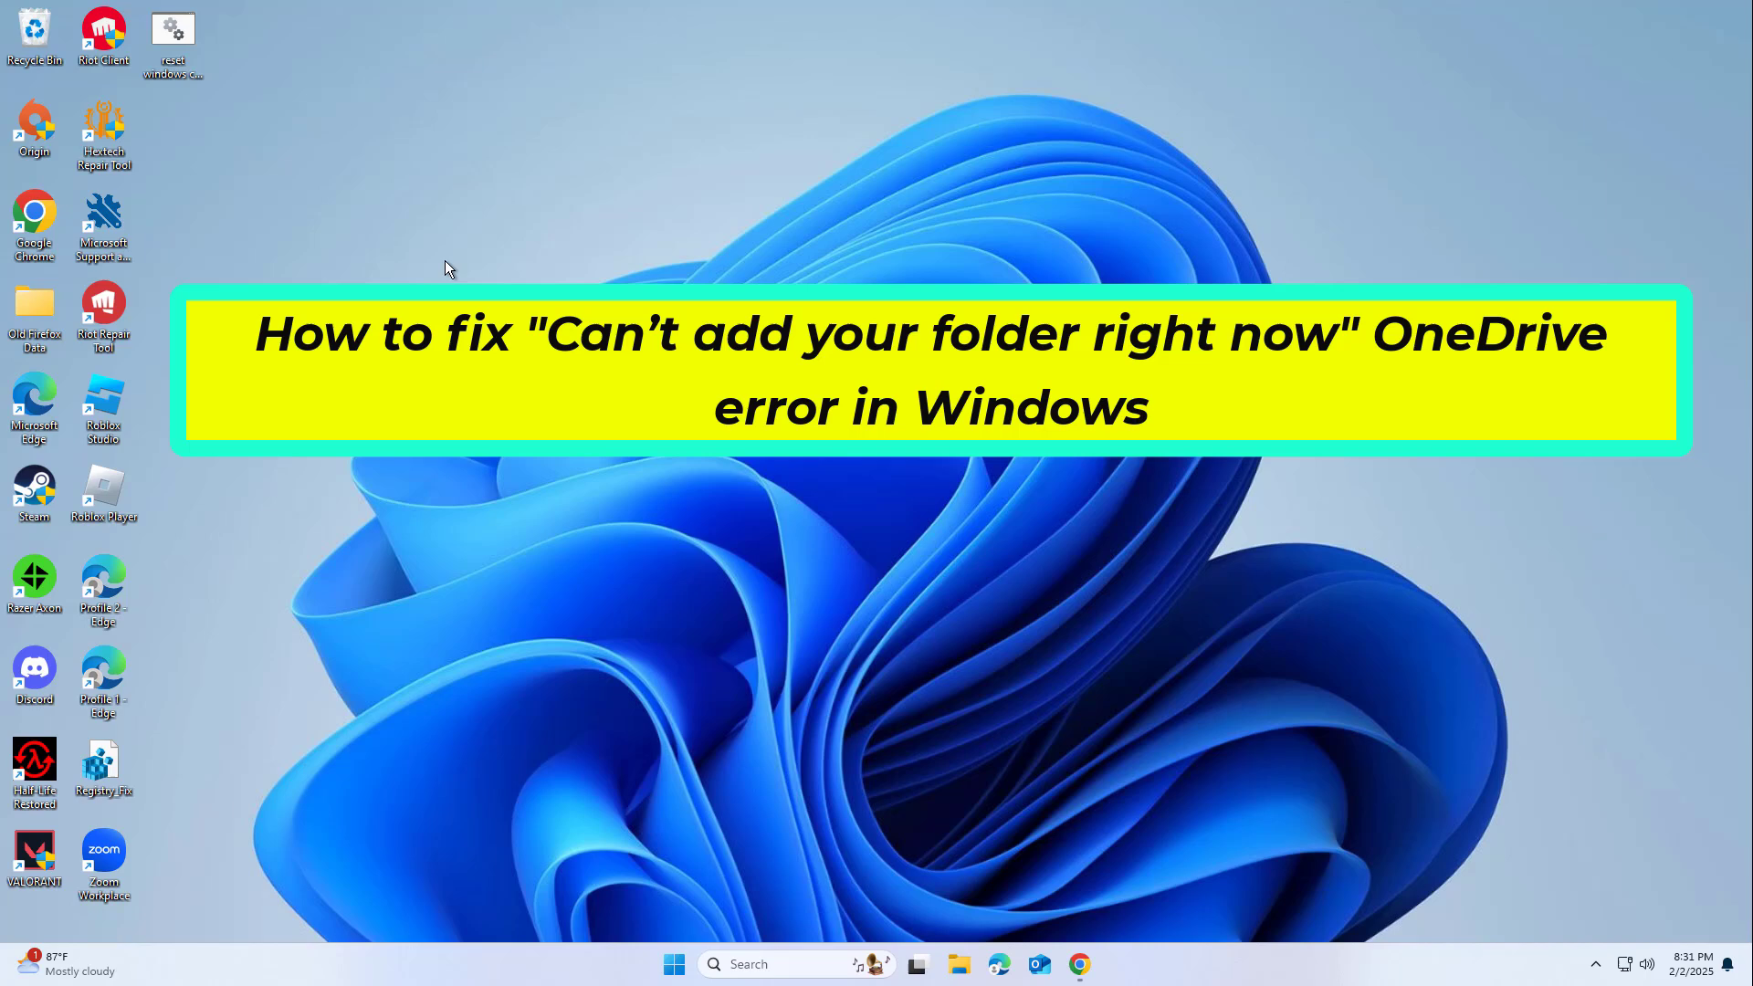
- Launch Chrome to reach Microsoft Support and request help running the OneDrive troubleshooter
double_click(33, 220)
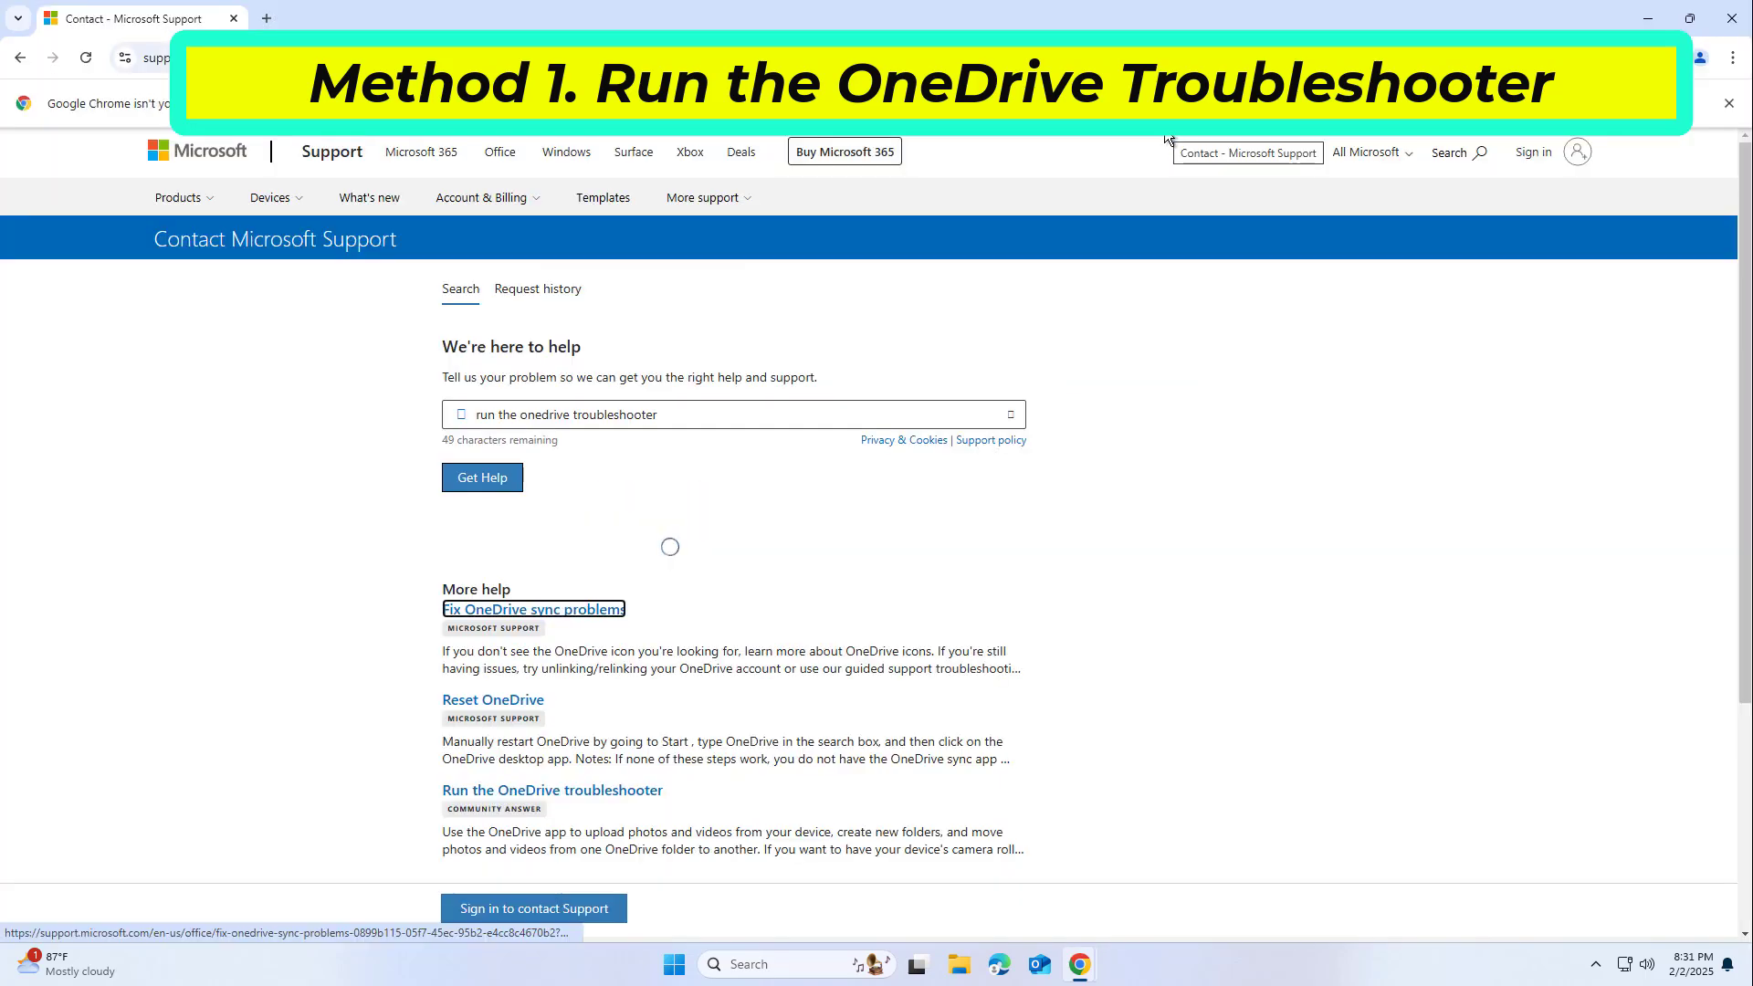
- Start the OneDrive troubleshooter, report Sync issues, and scroll through the follow-up answers
click(482, 477)
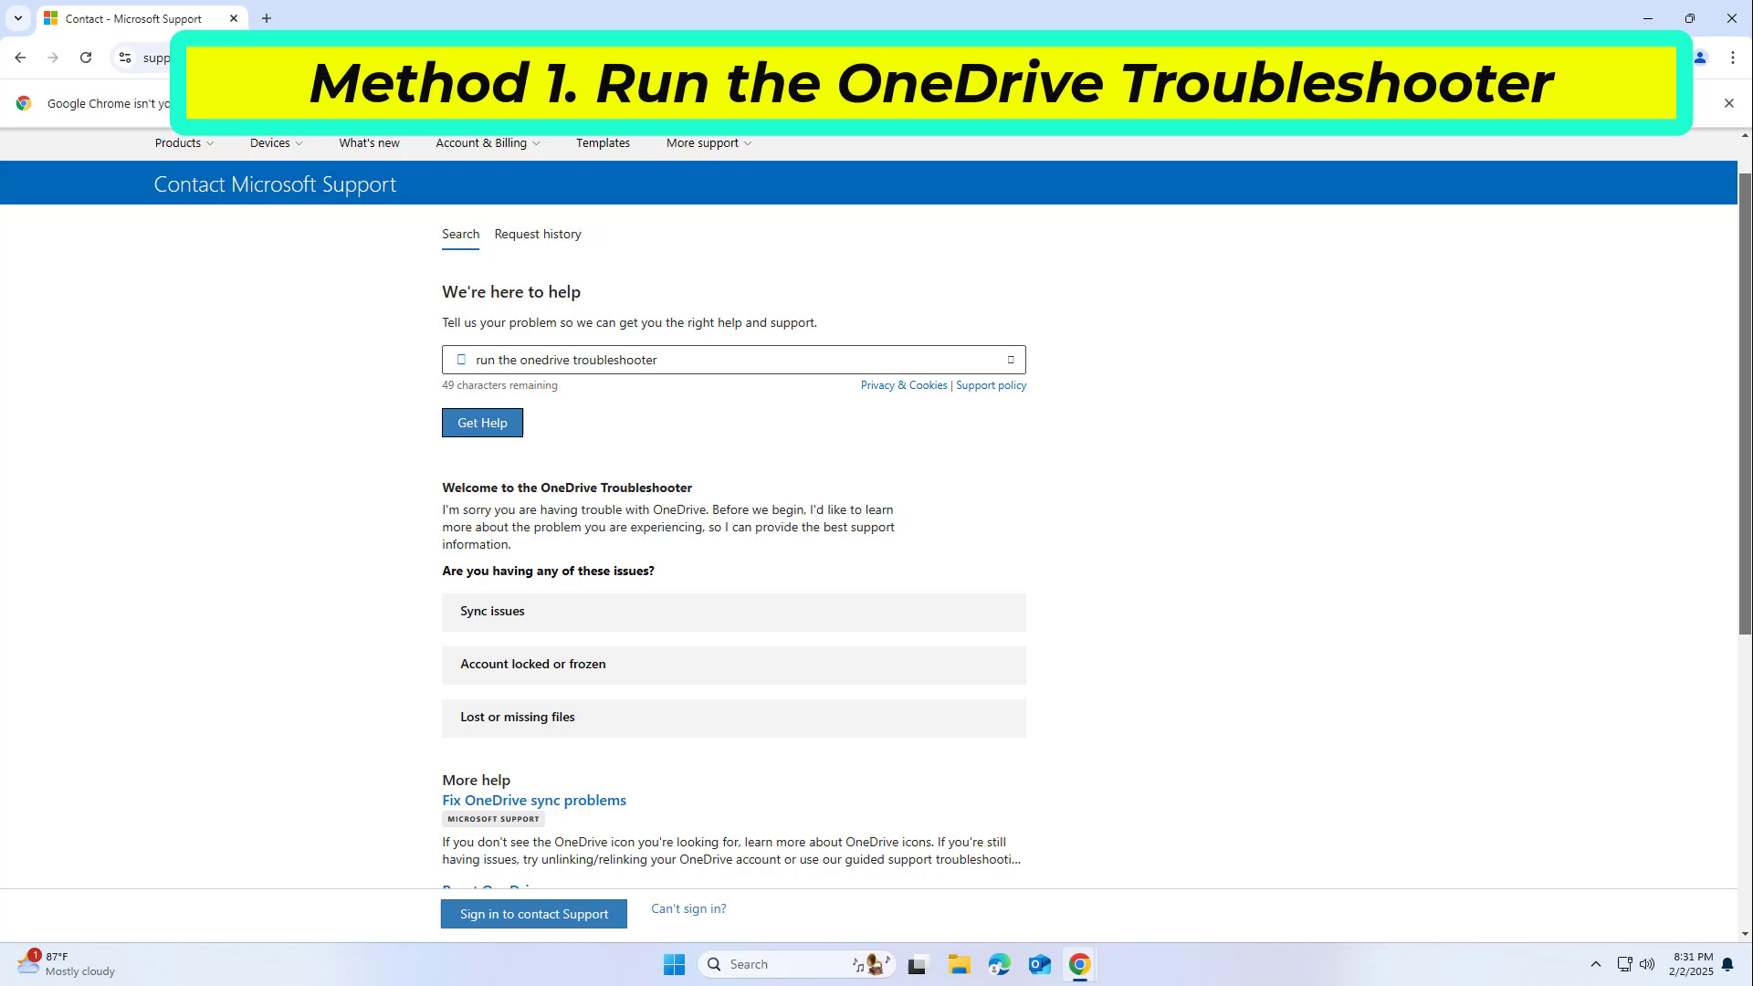
scroll(down, 3)
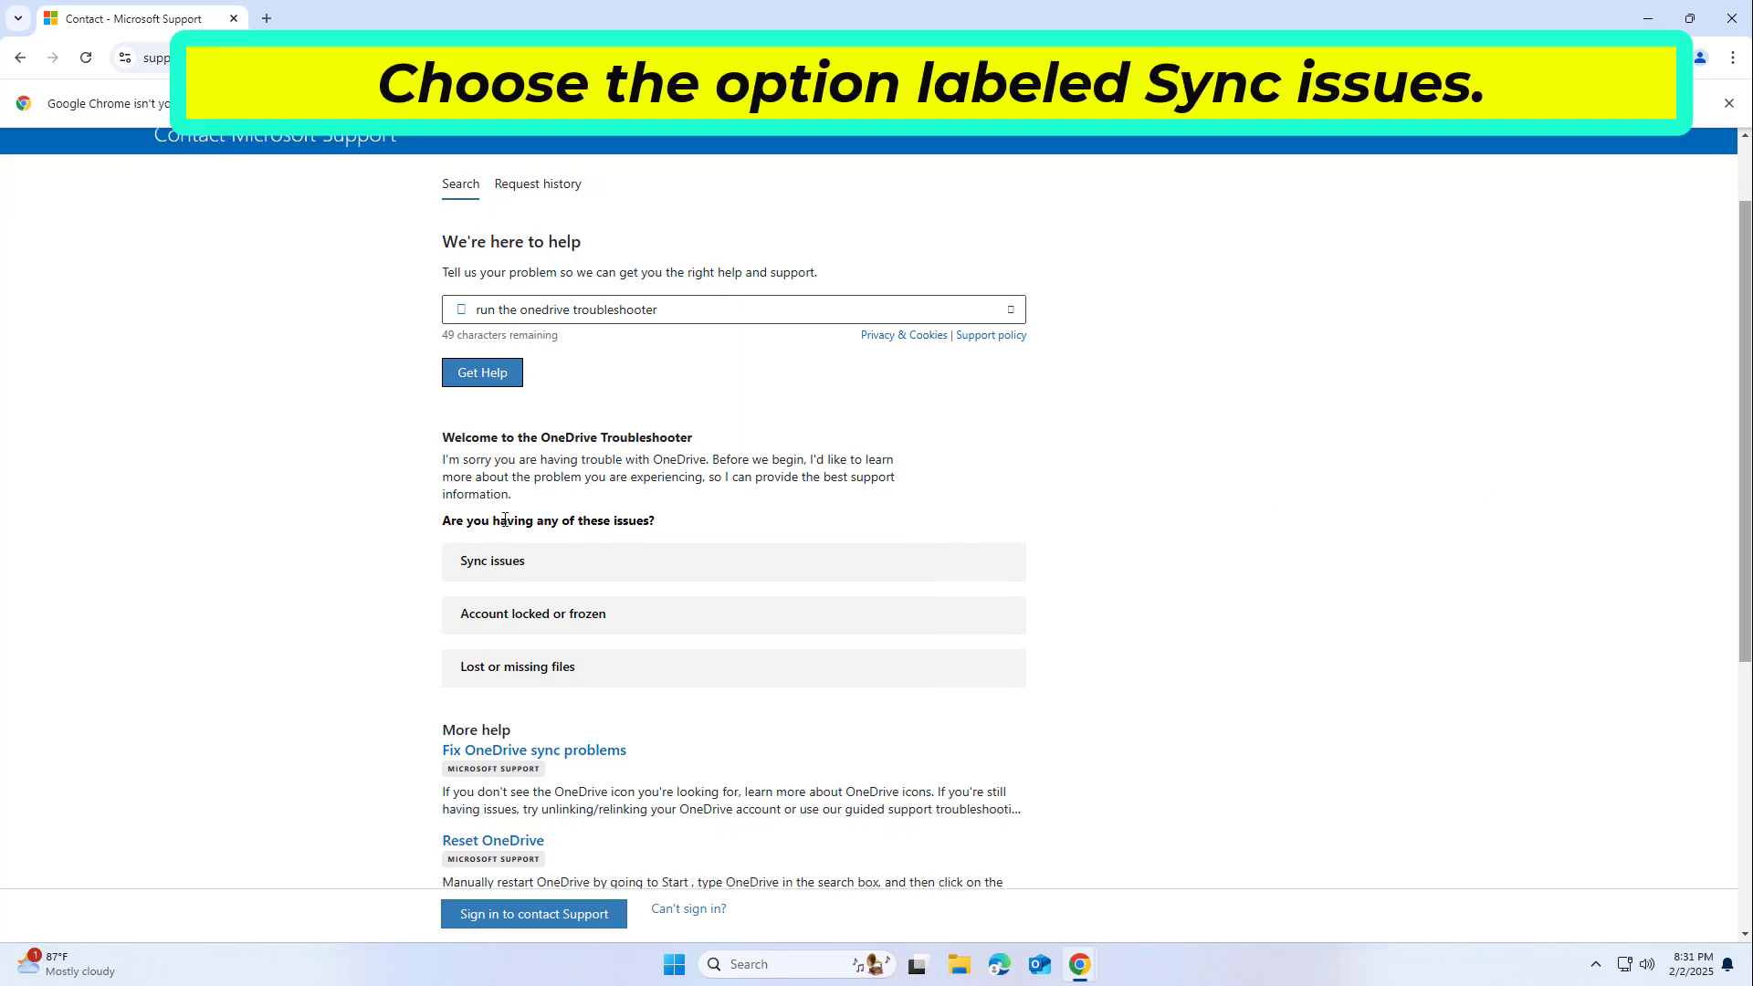
drag(443, 519, 648, 520)
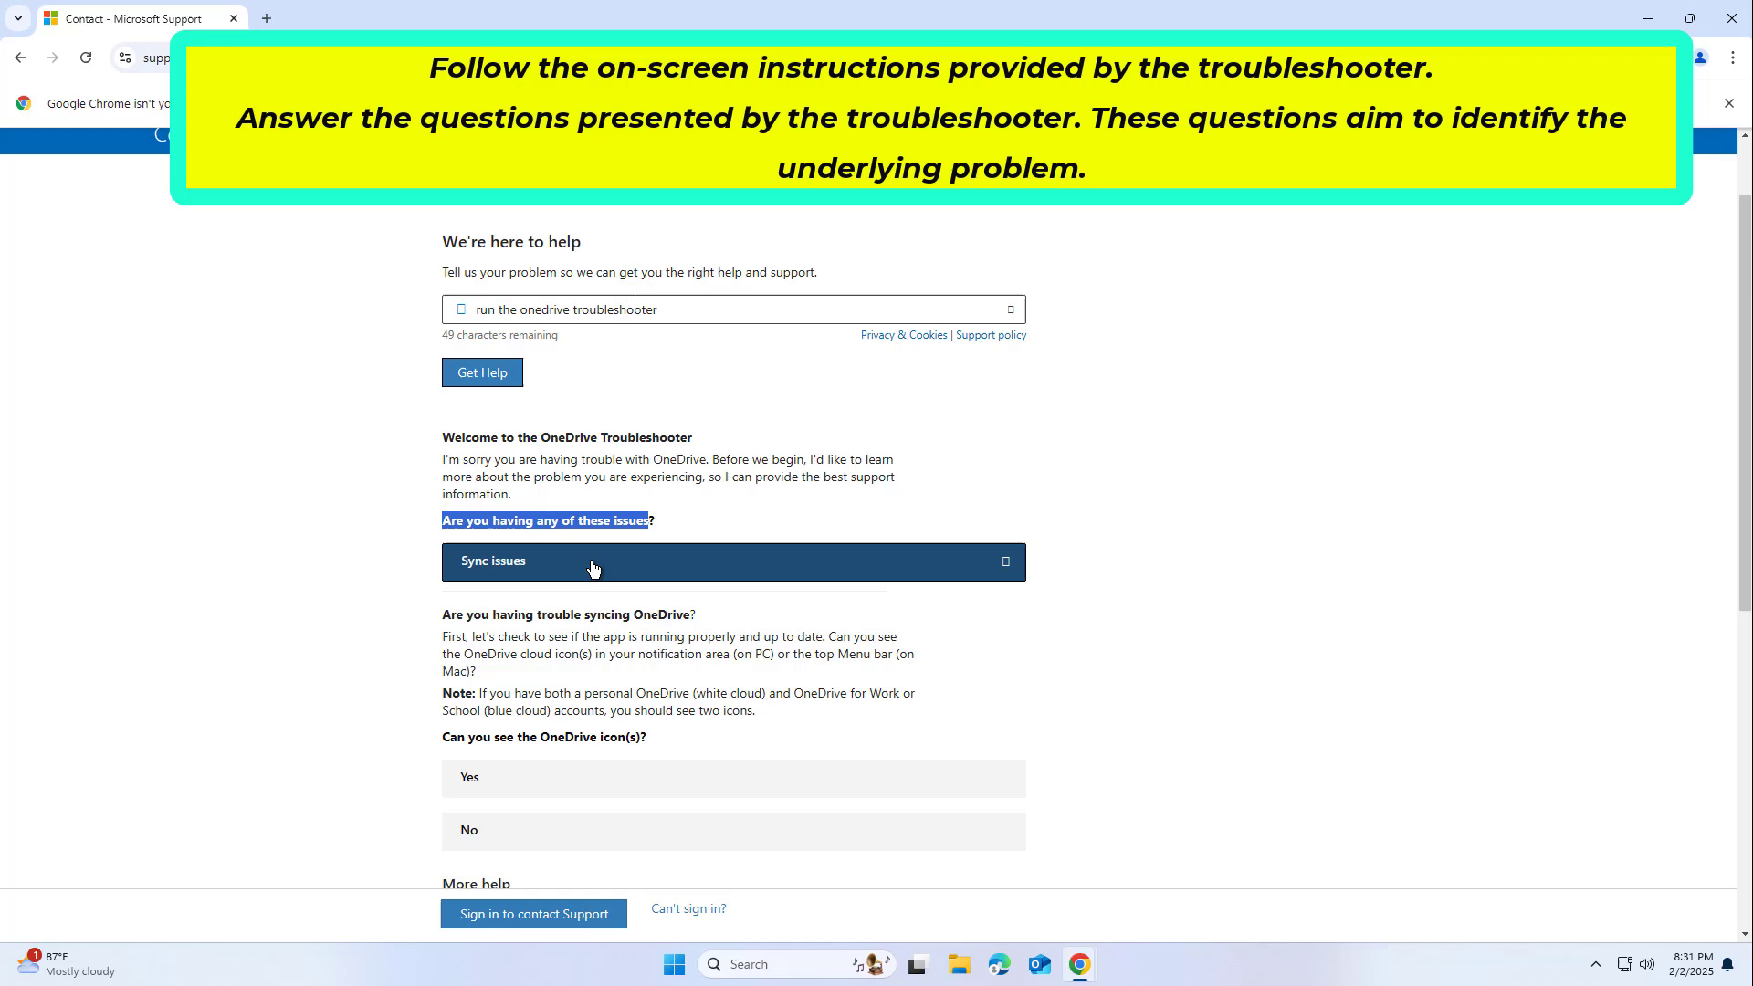
click(734, 561)
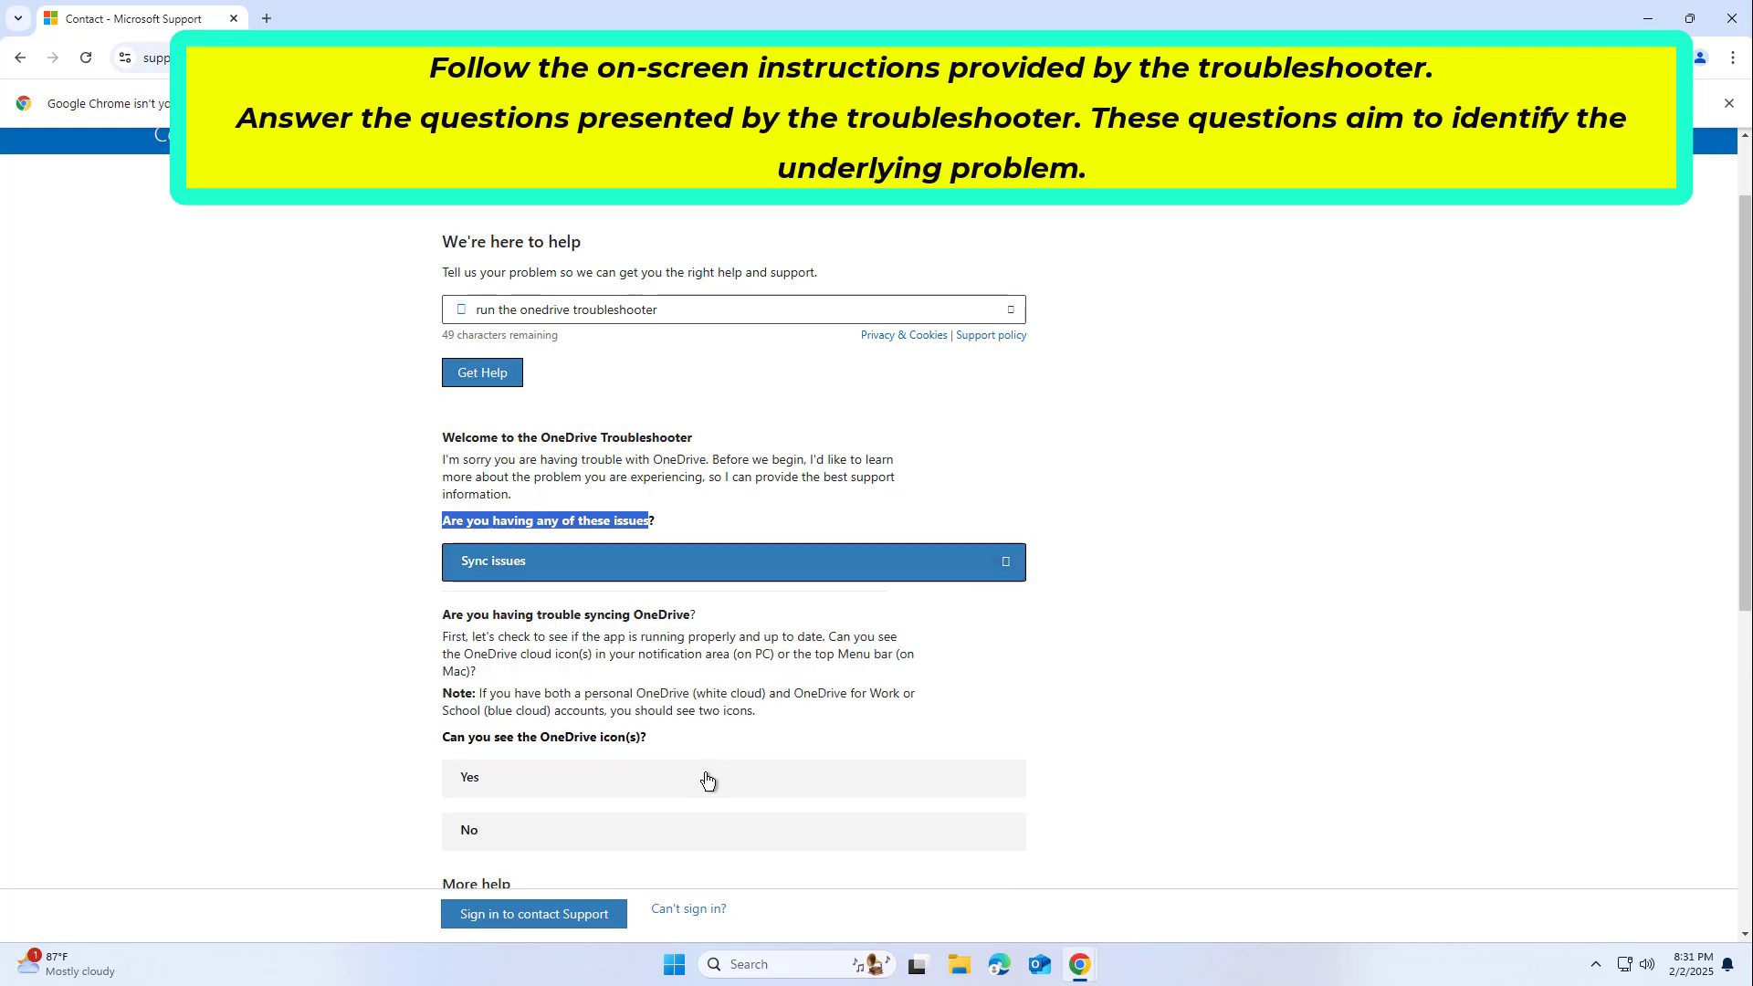
mouse_move(1707, 547)
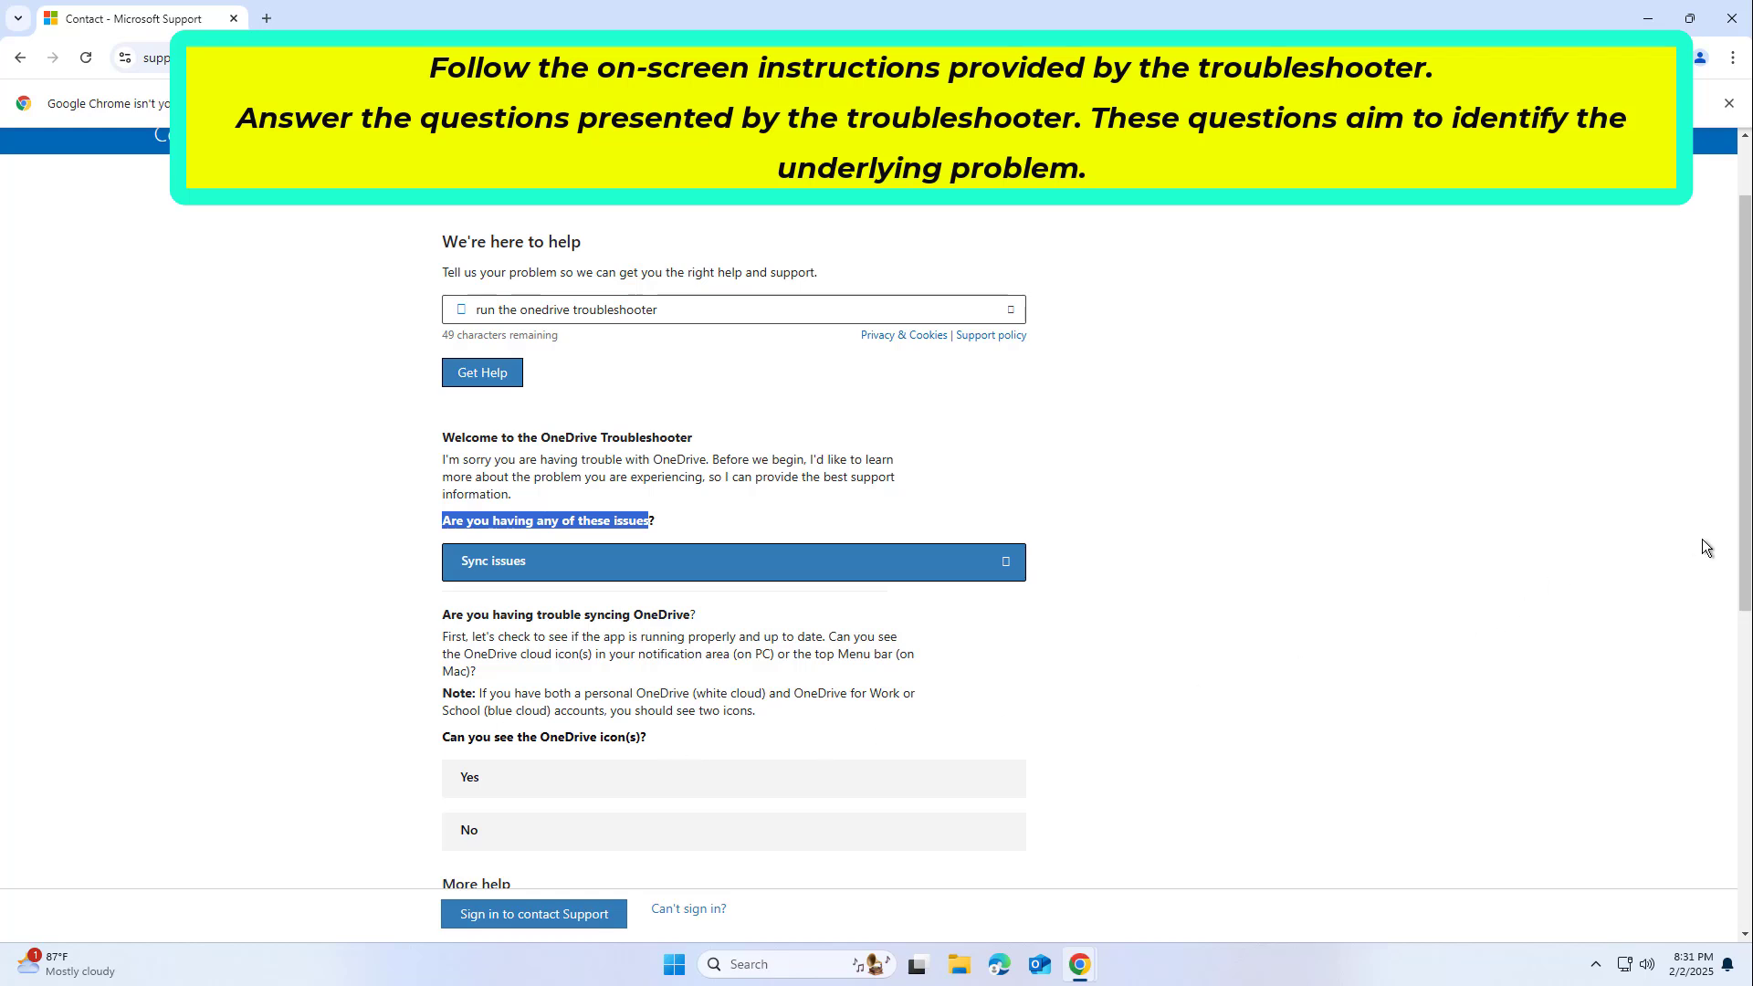
scroll(down, 3)
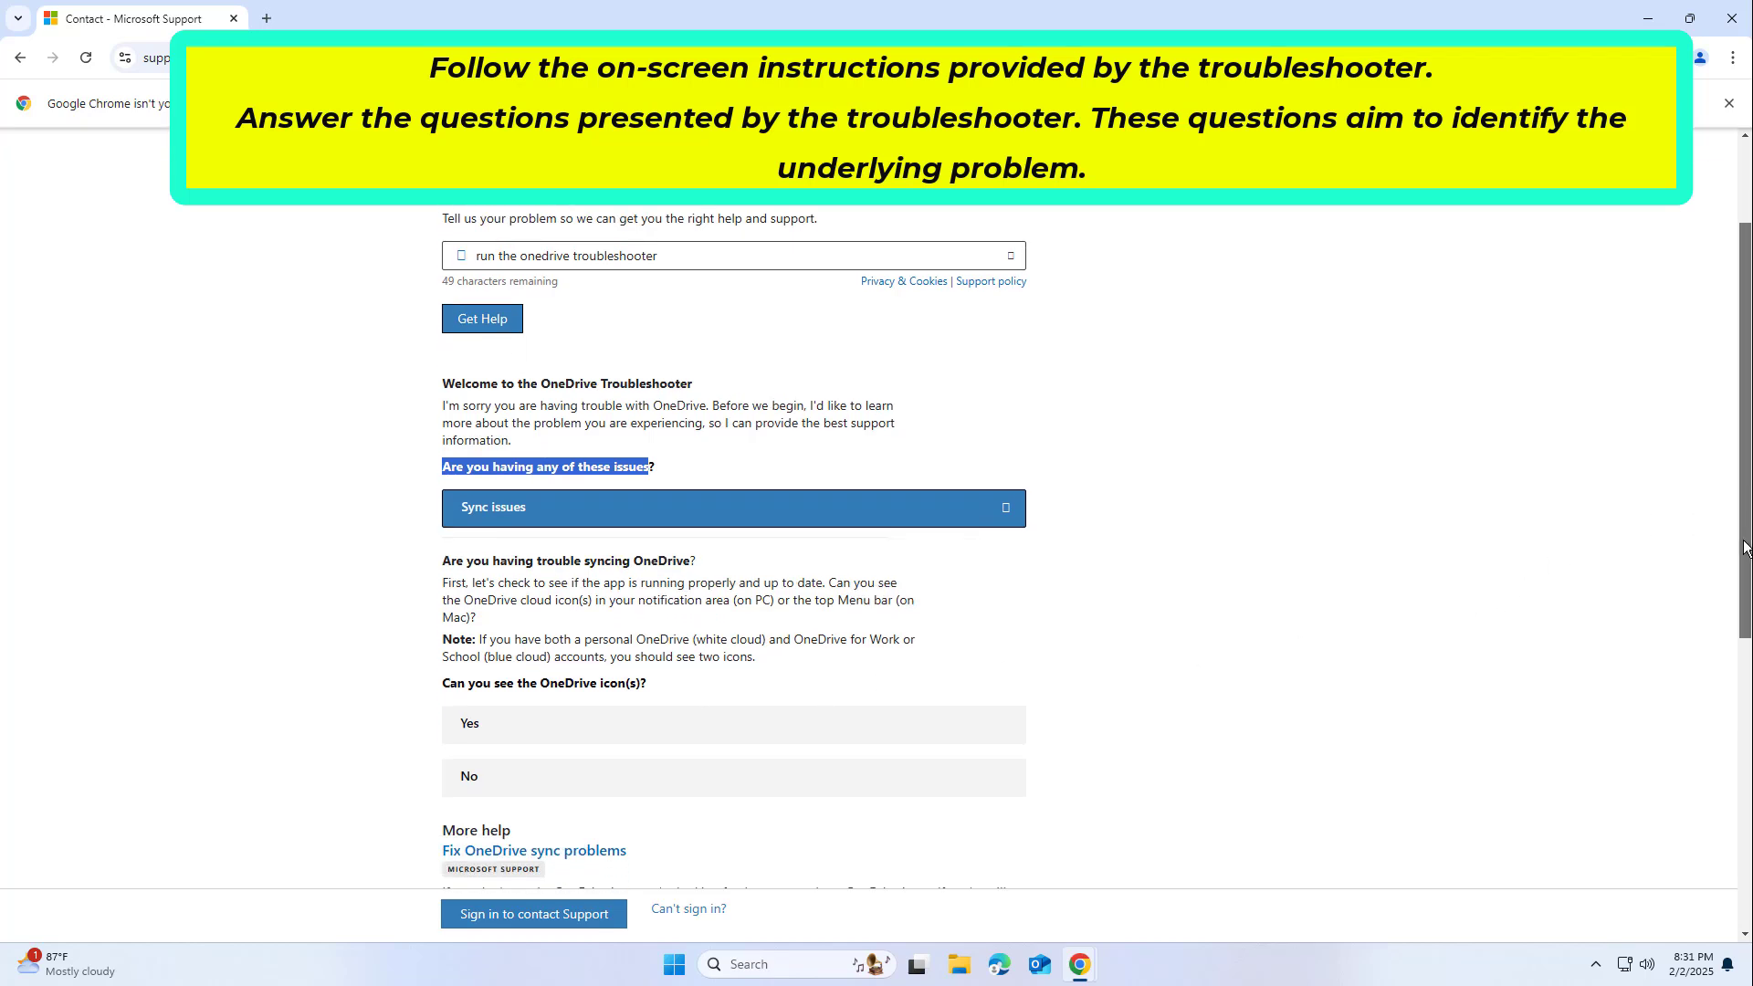
scroll(down, 3)
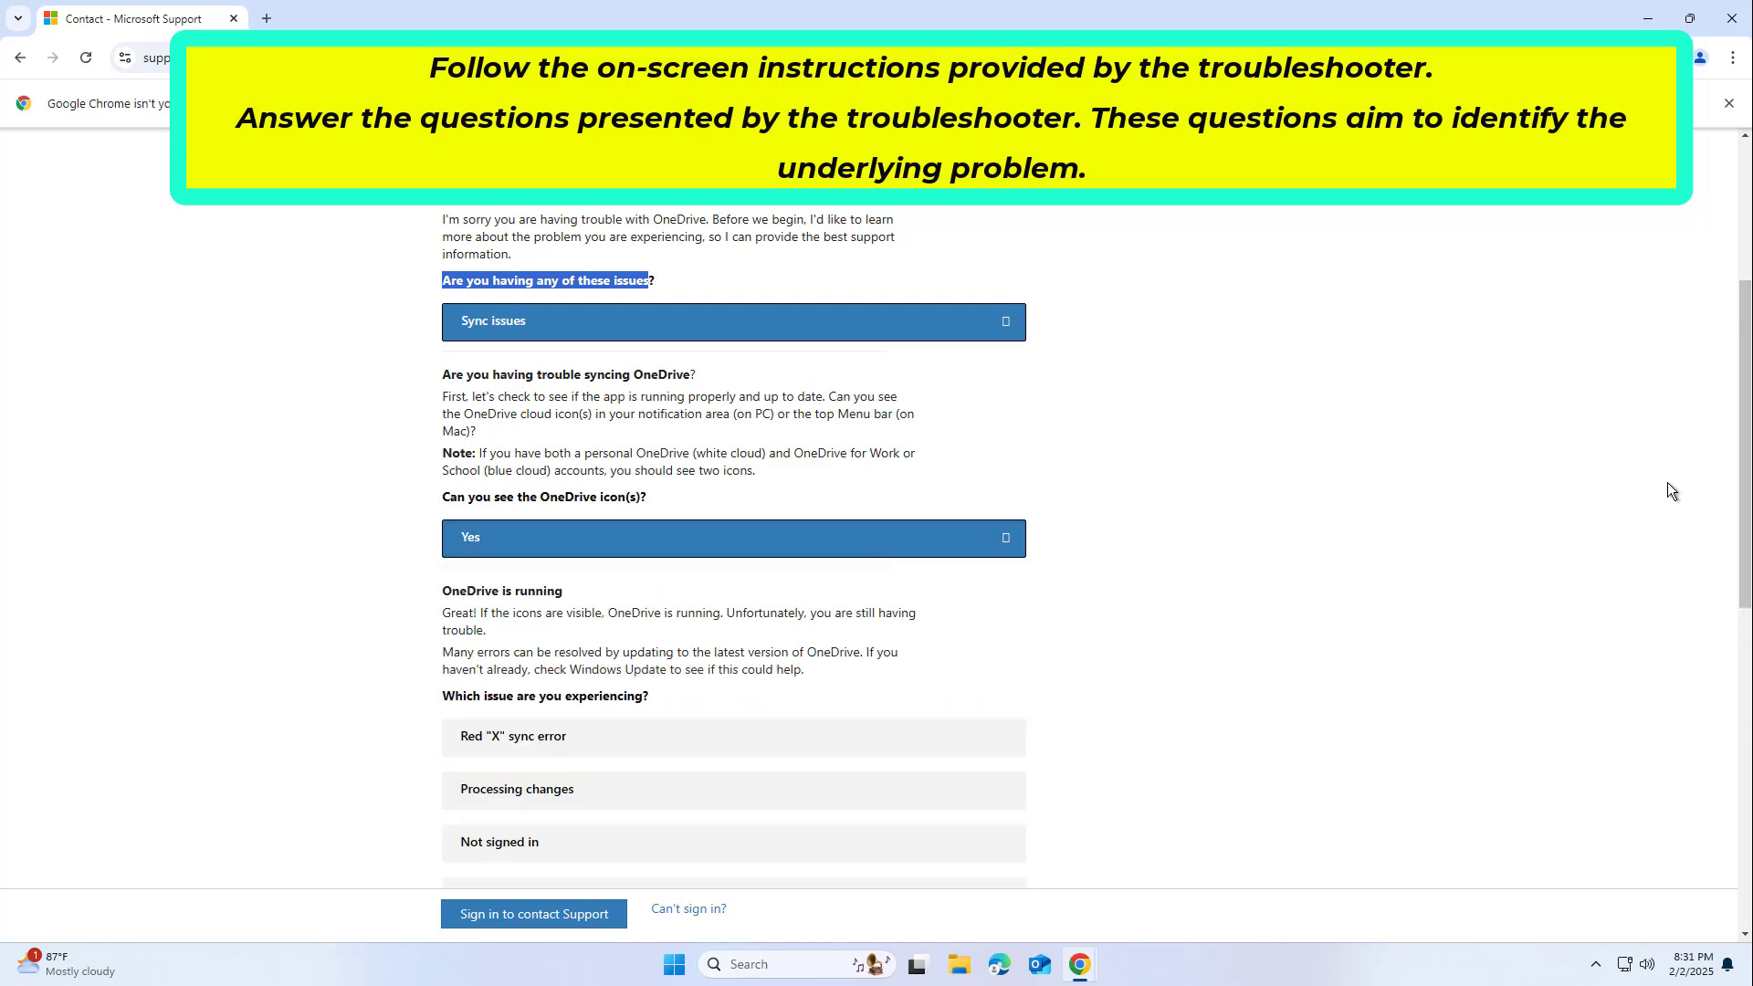
scroll(down, 3)
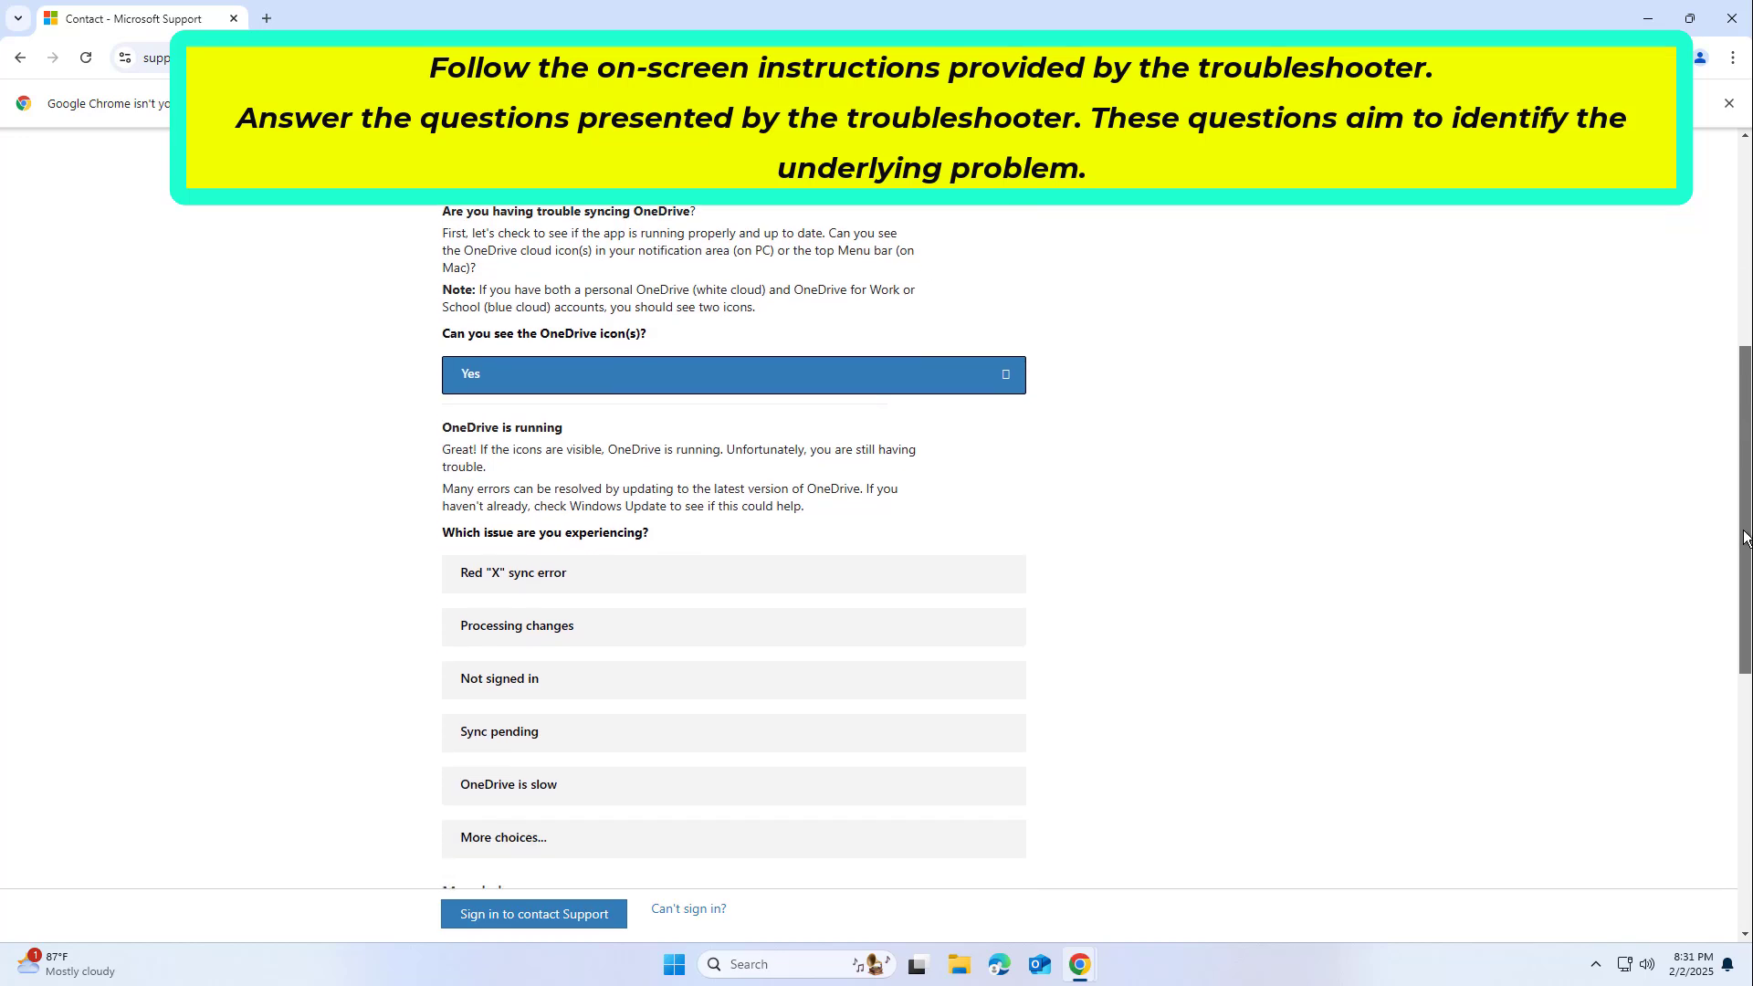
scroll(down, 3)
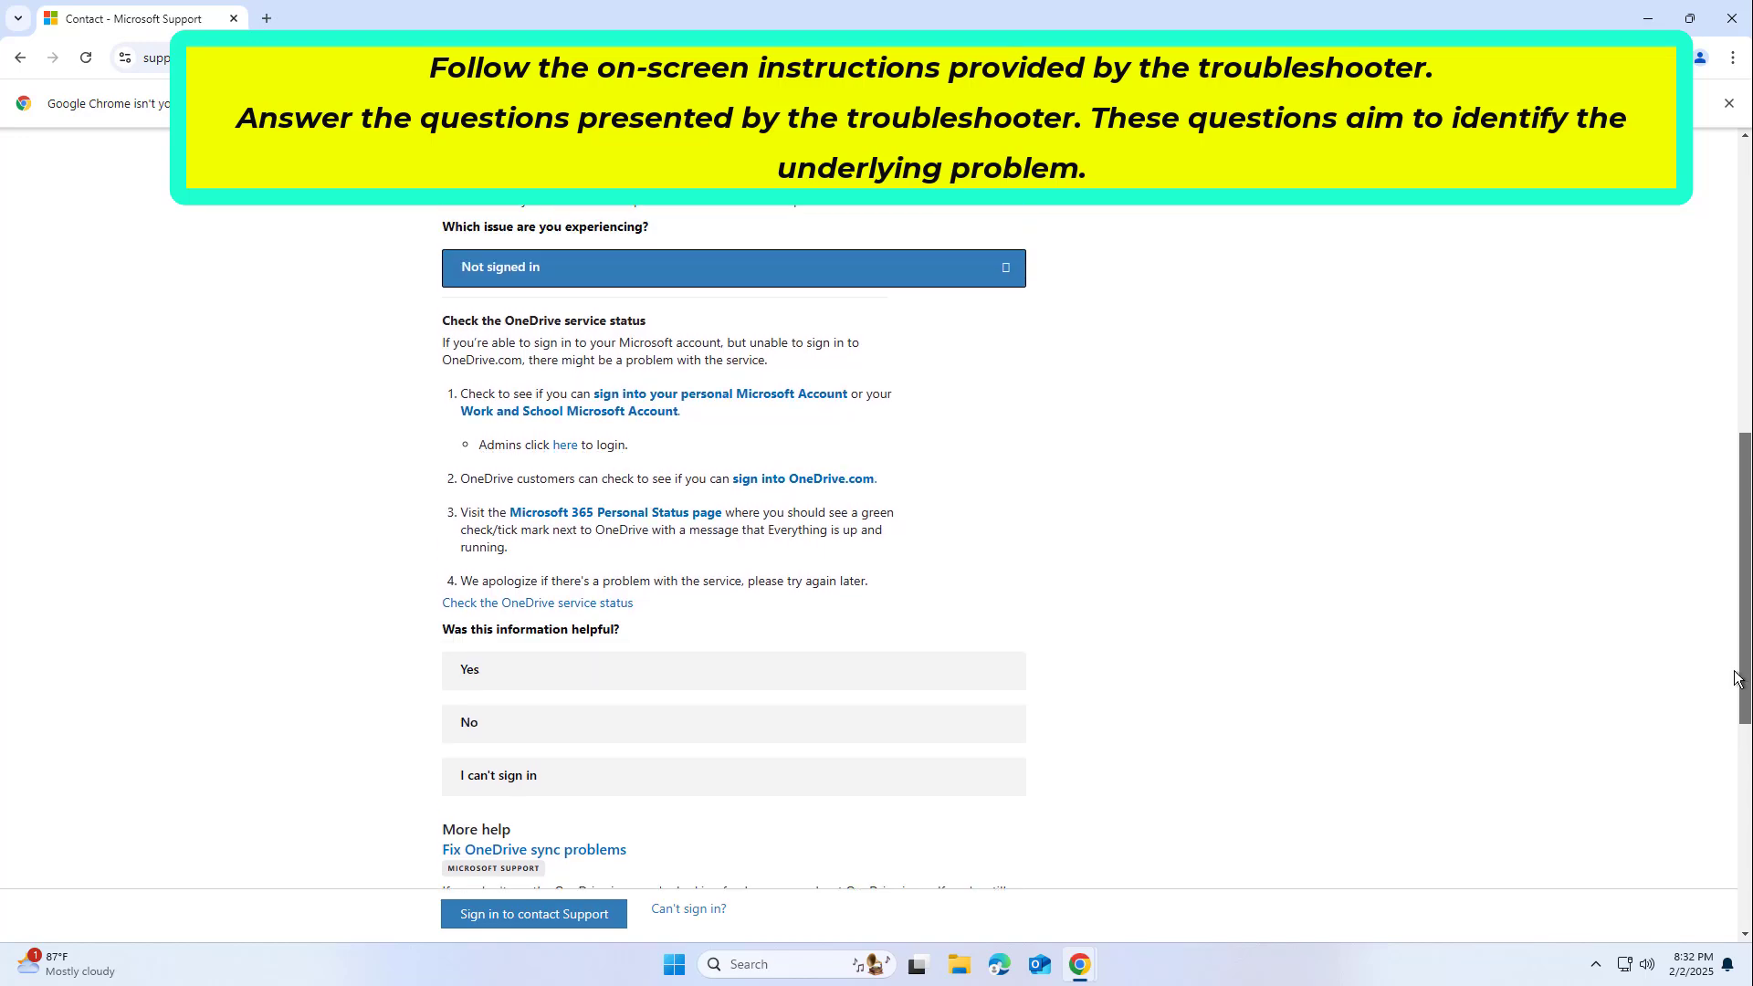
- Revisit the issue choices, trying Sync pending and then OneDrive is slow
click(733, 267)
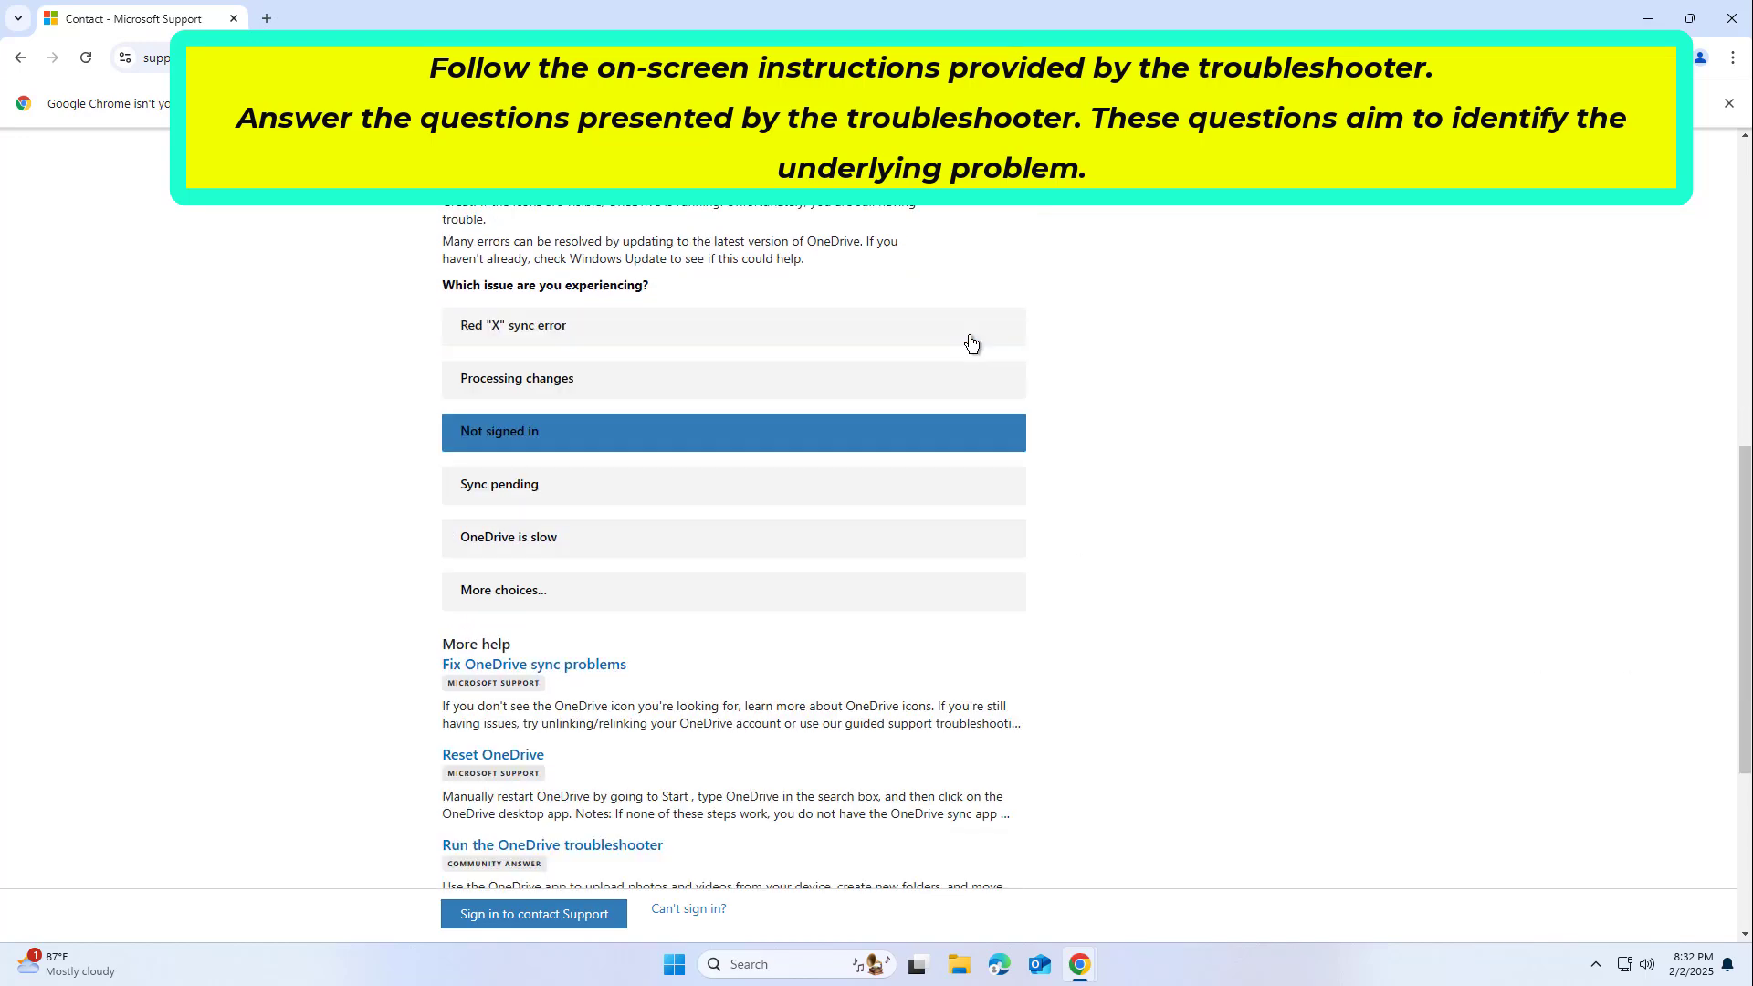
click(733, 484)
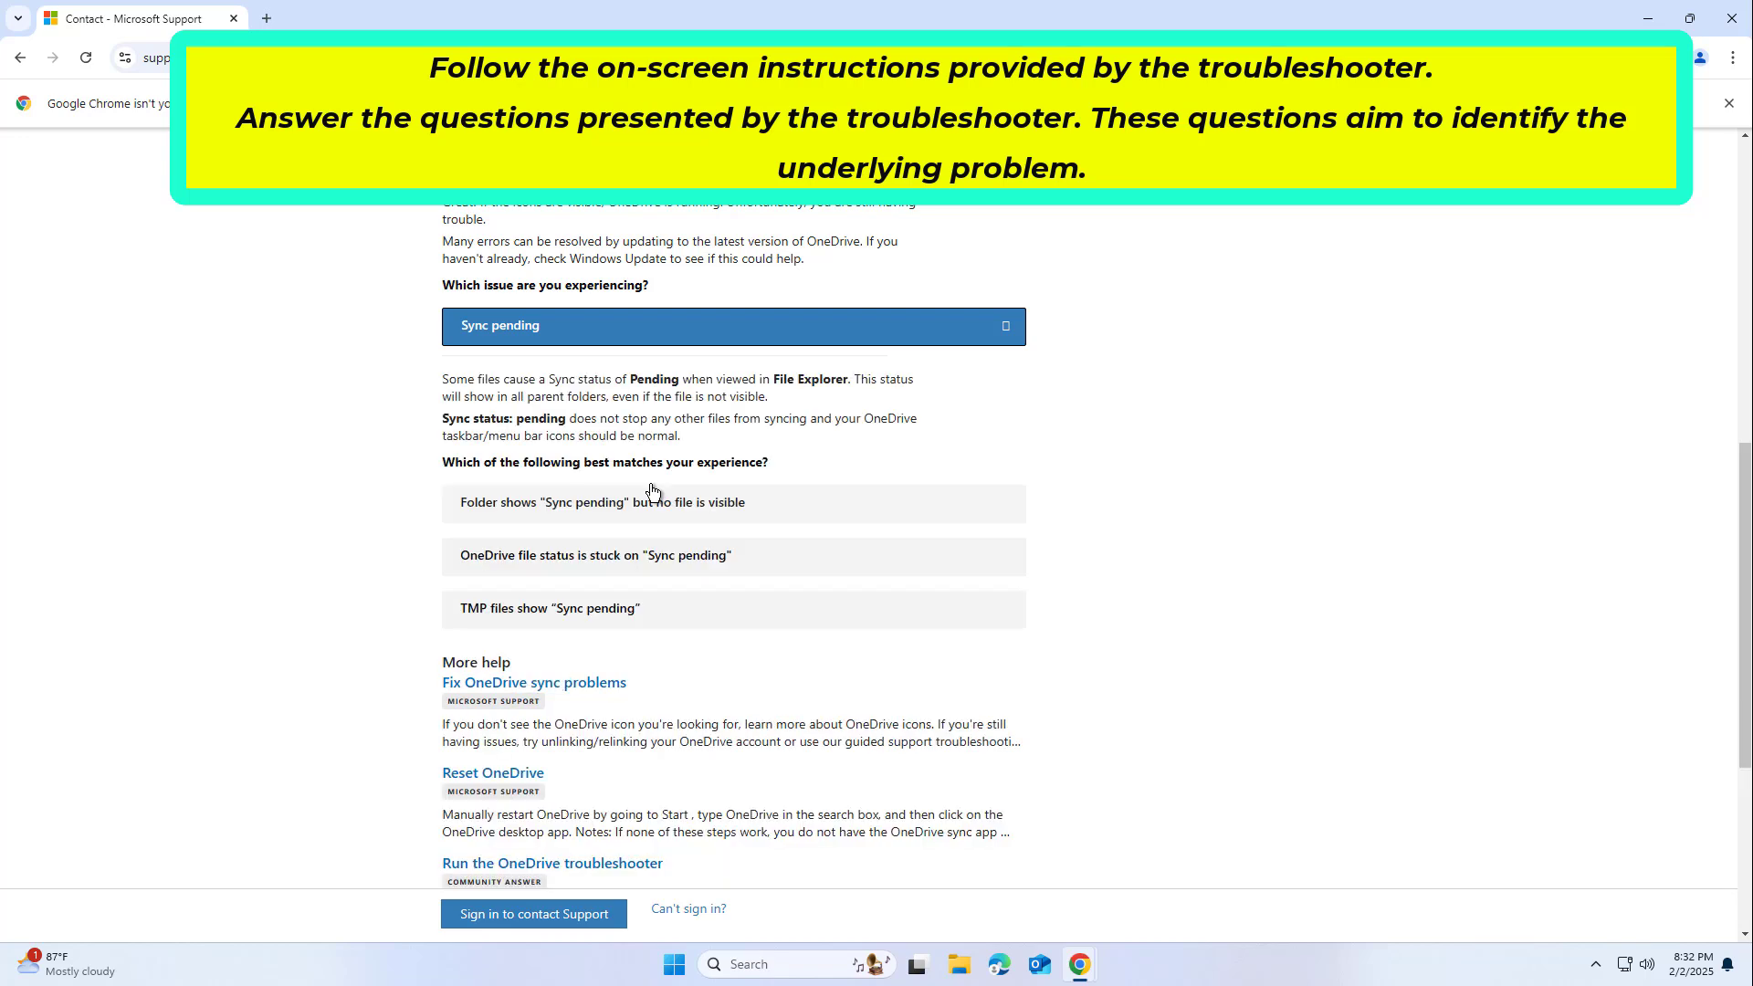
mouse_move(651, 488)
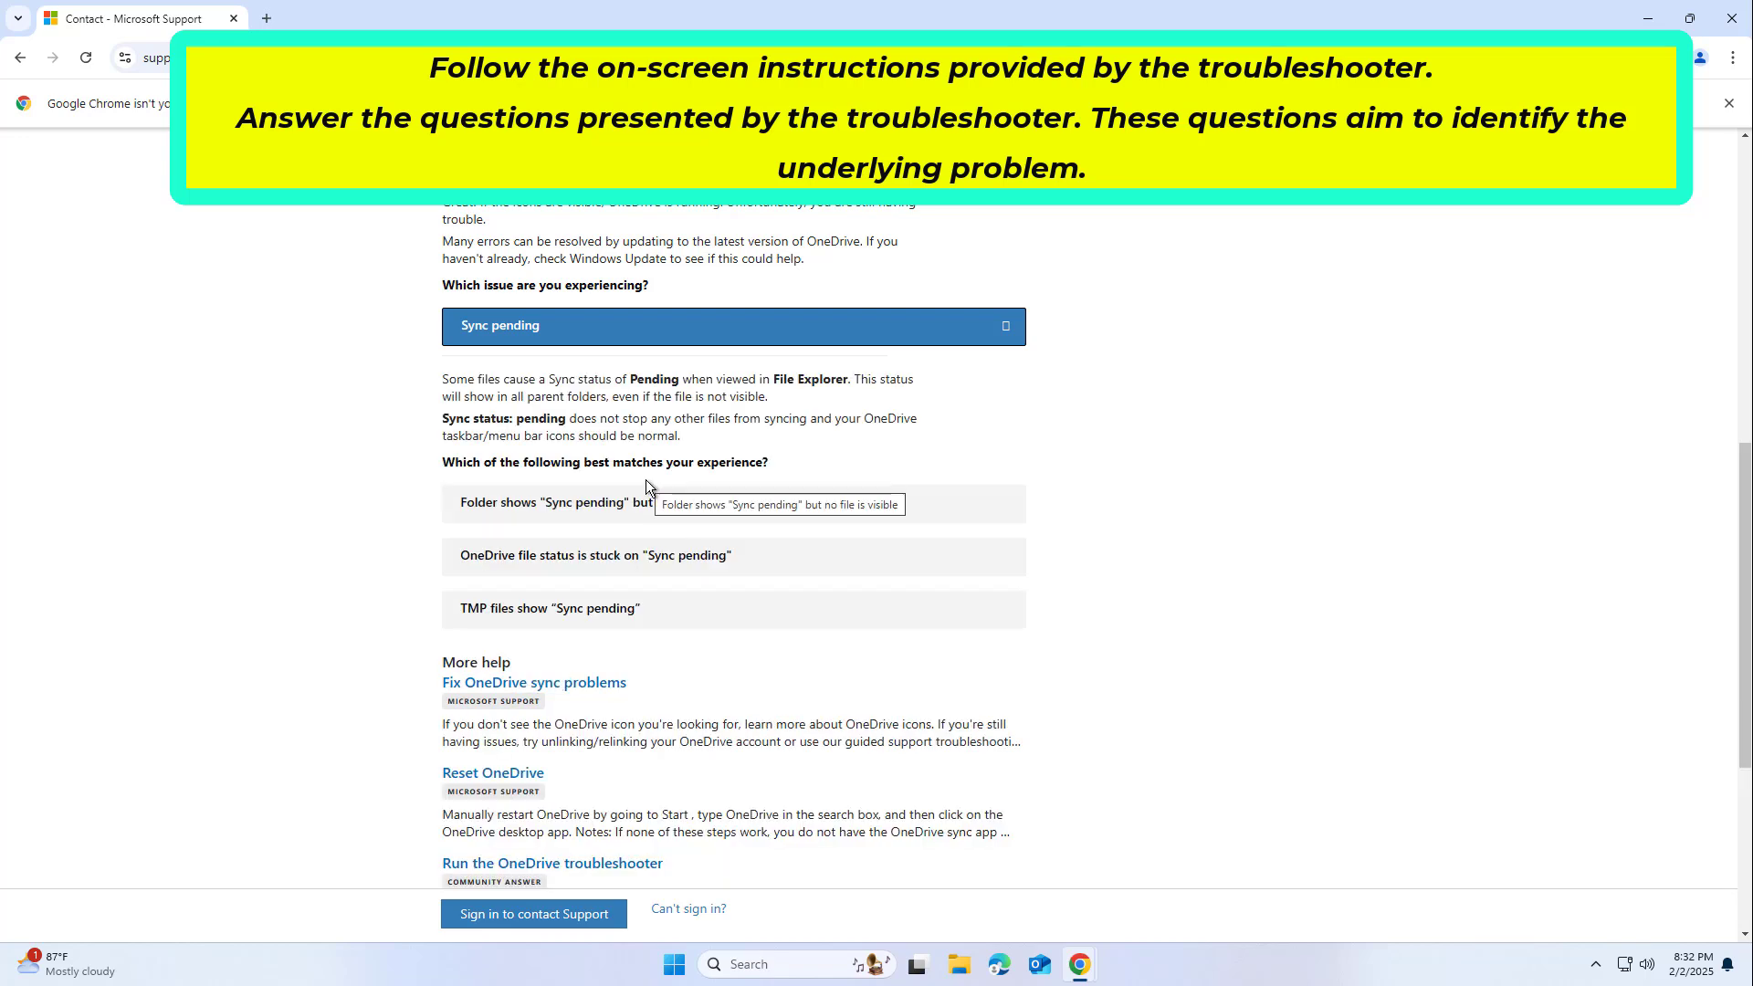
mouse_move(861, 455)
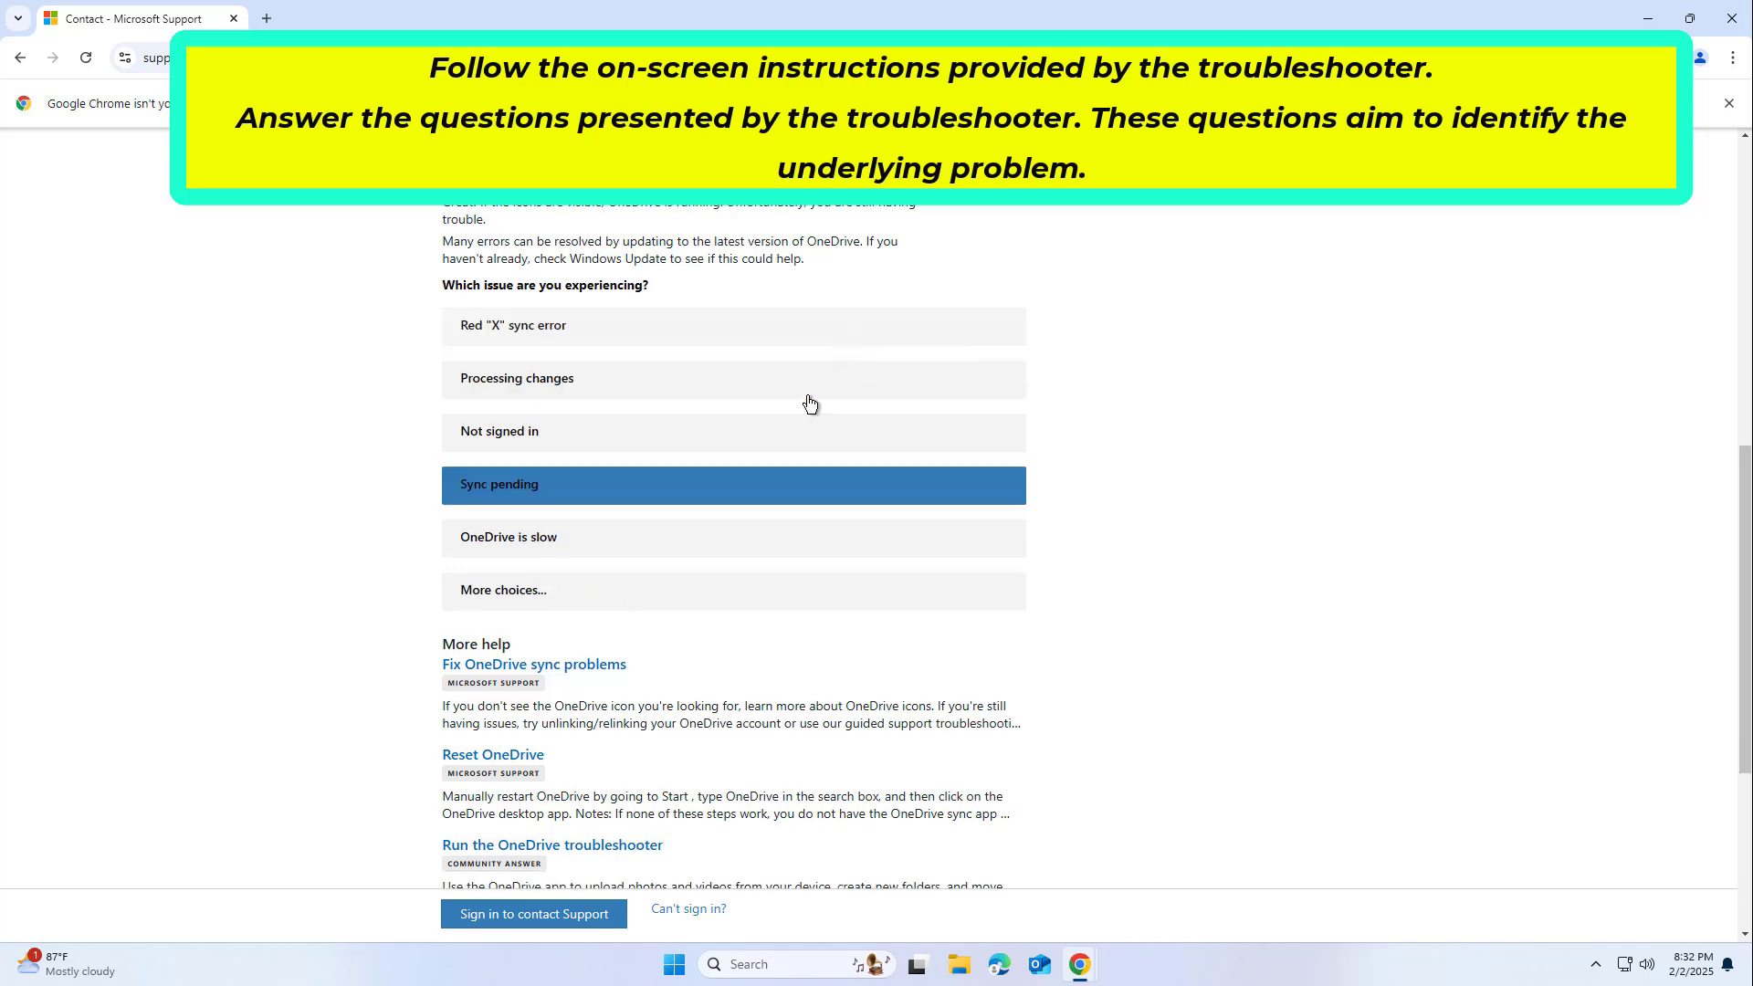
mouse_move(643, 397)
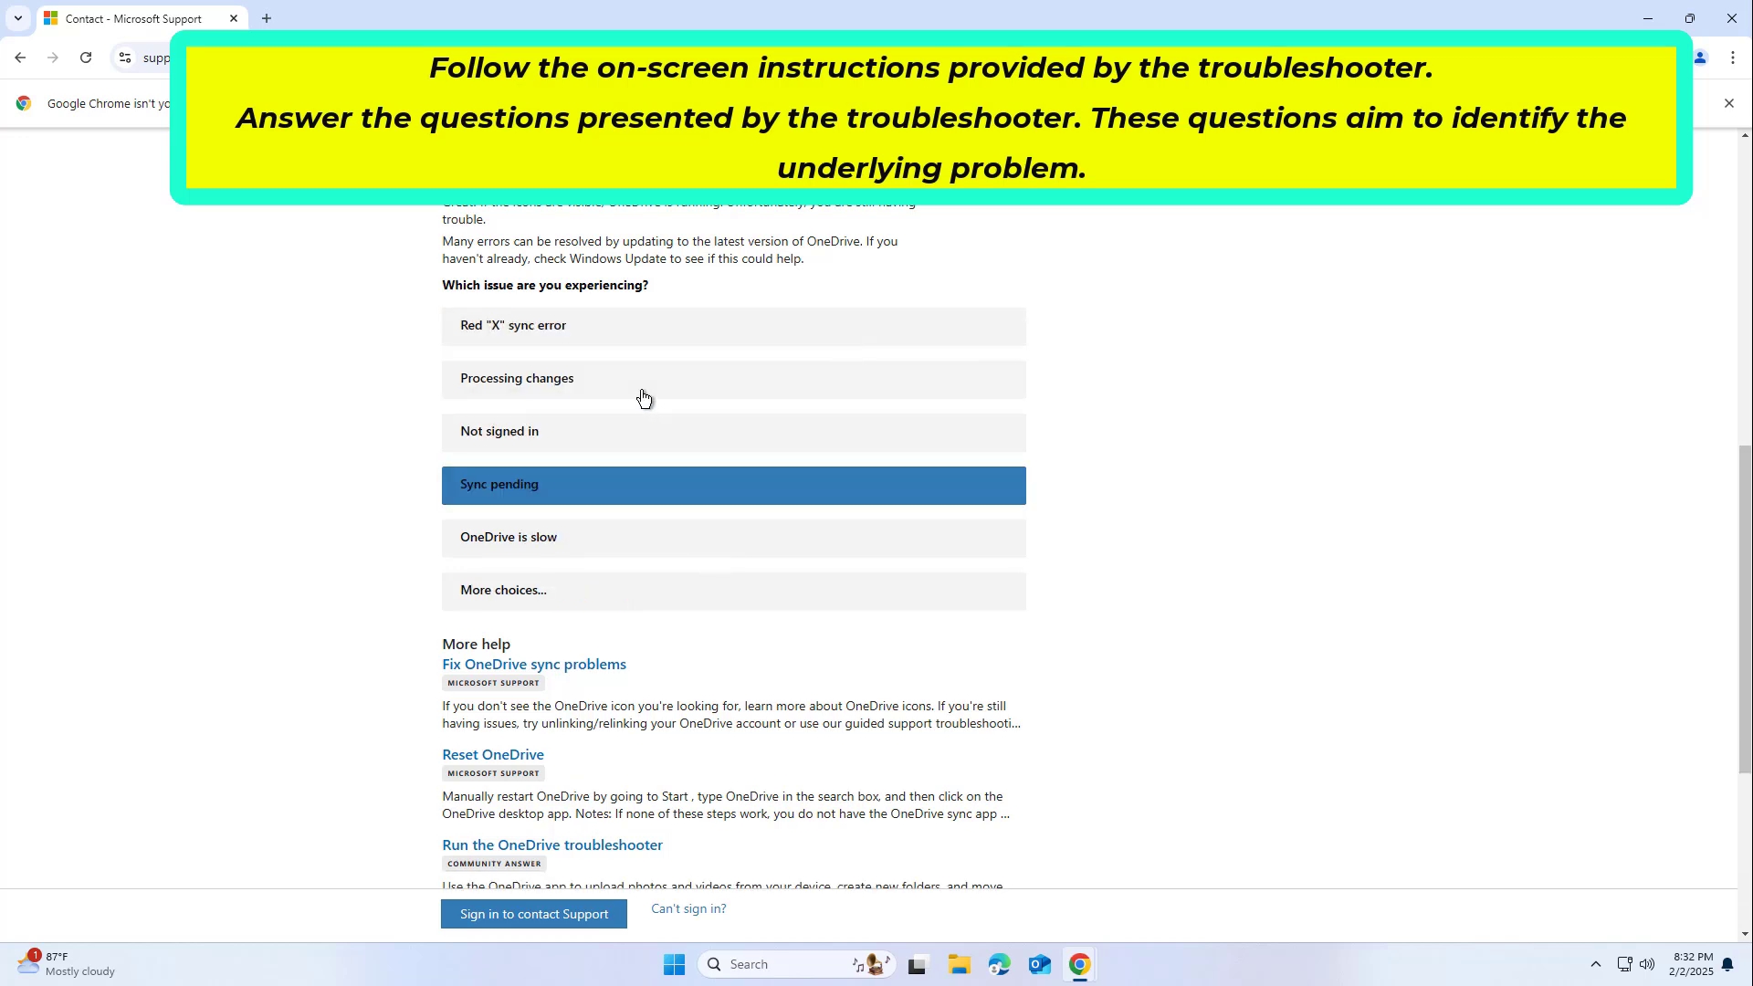
click(732, 537)
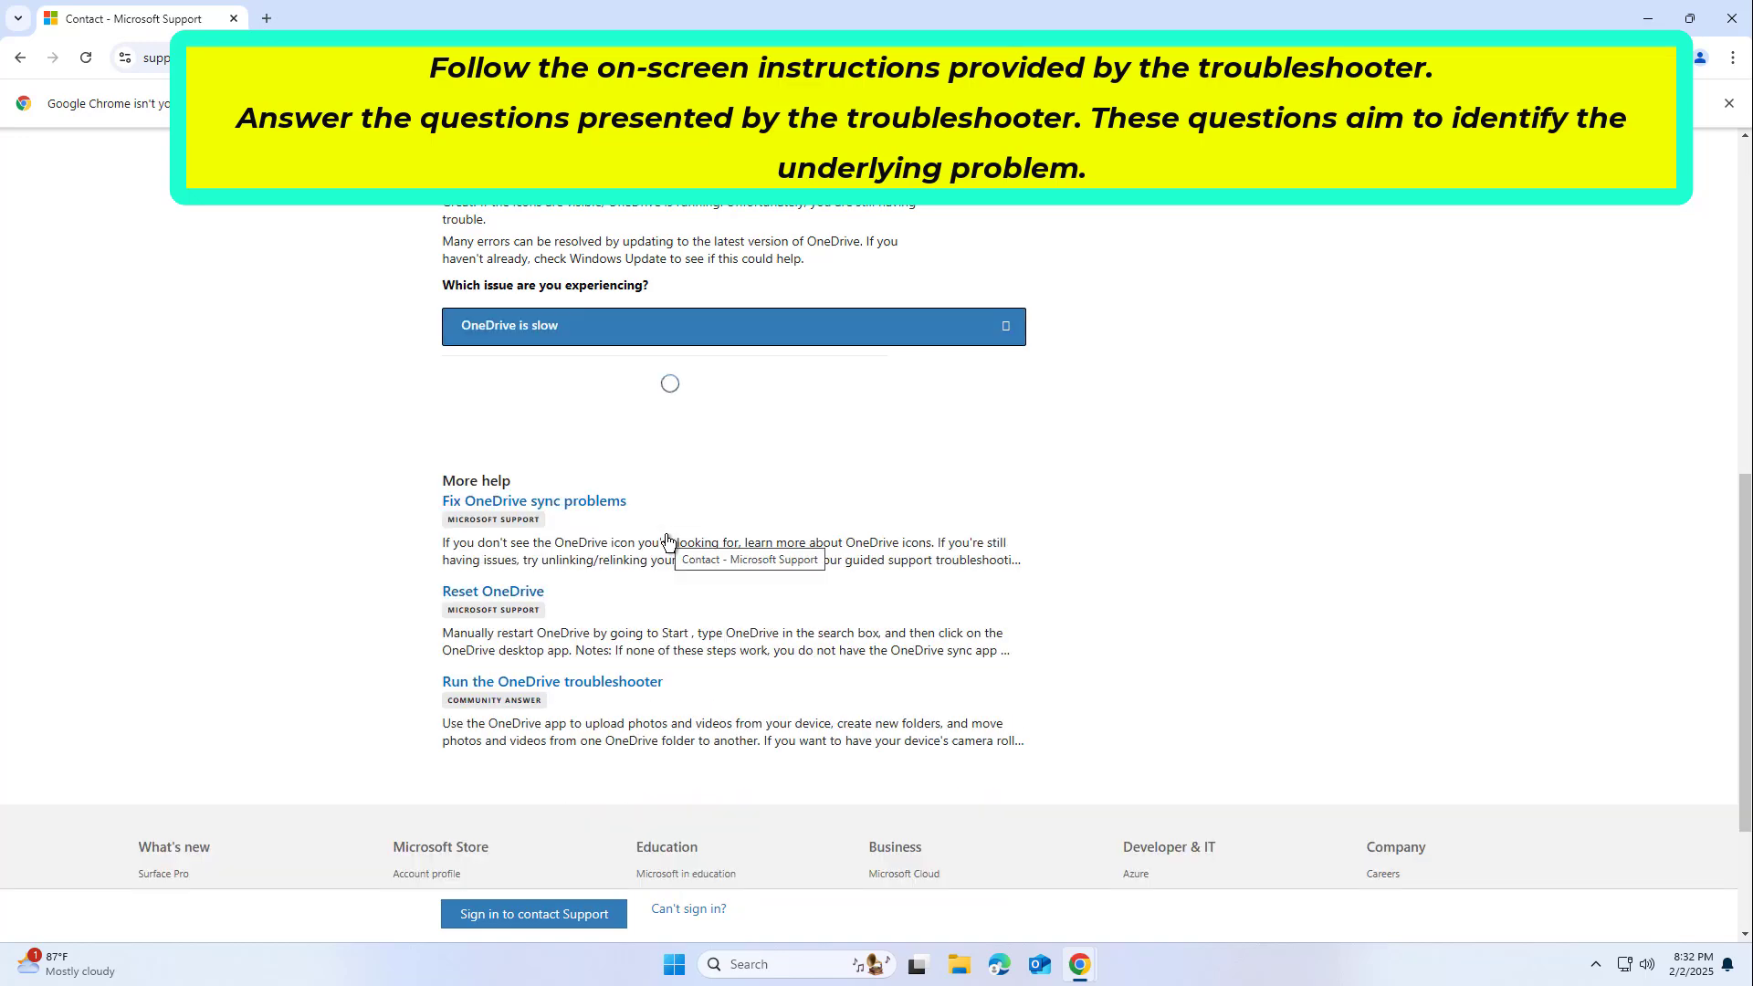
click(732, 325)
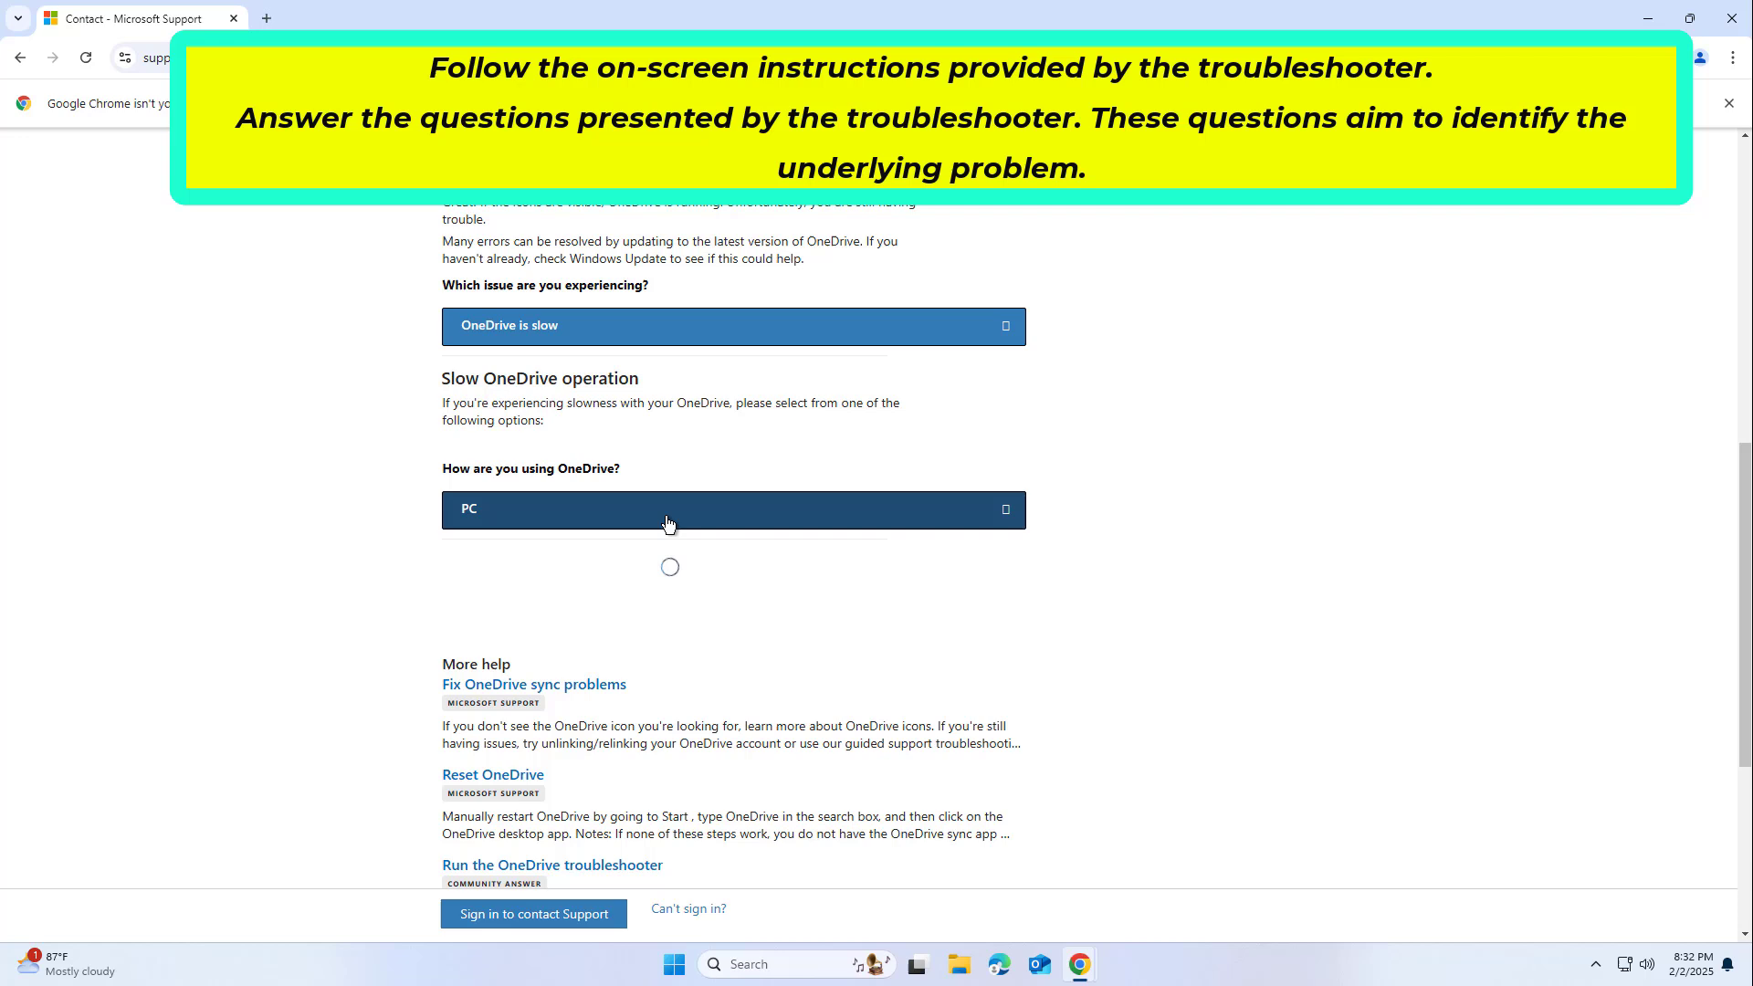
- Answer PC and 'Stuck on Processing changes', then scroll through the suggested causes
click(733, 509)
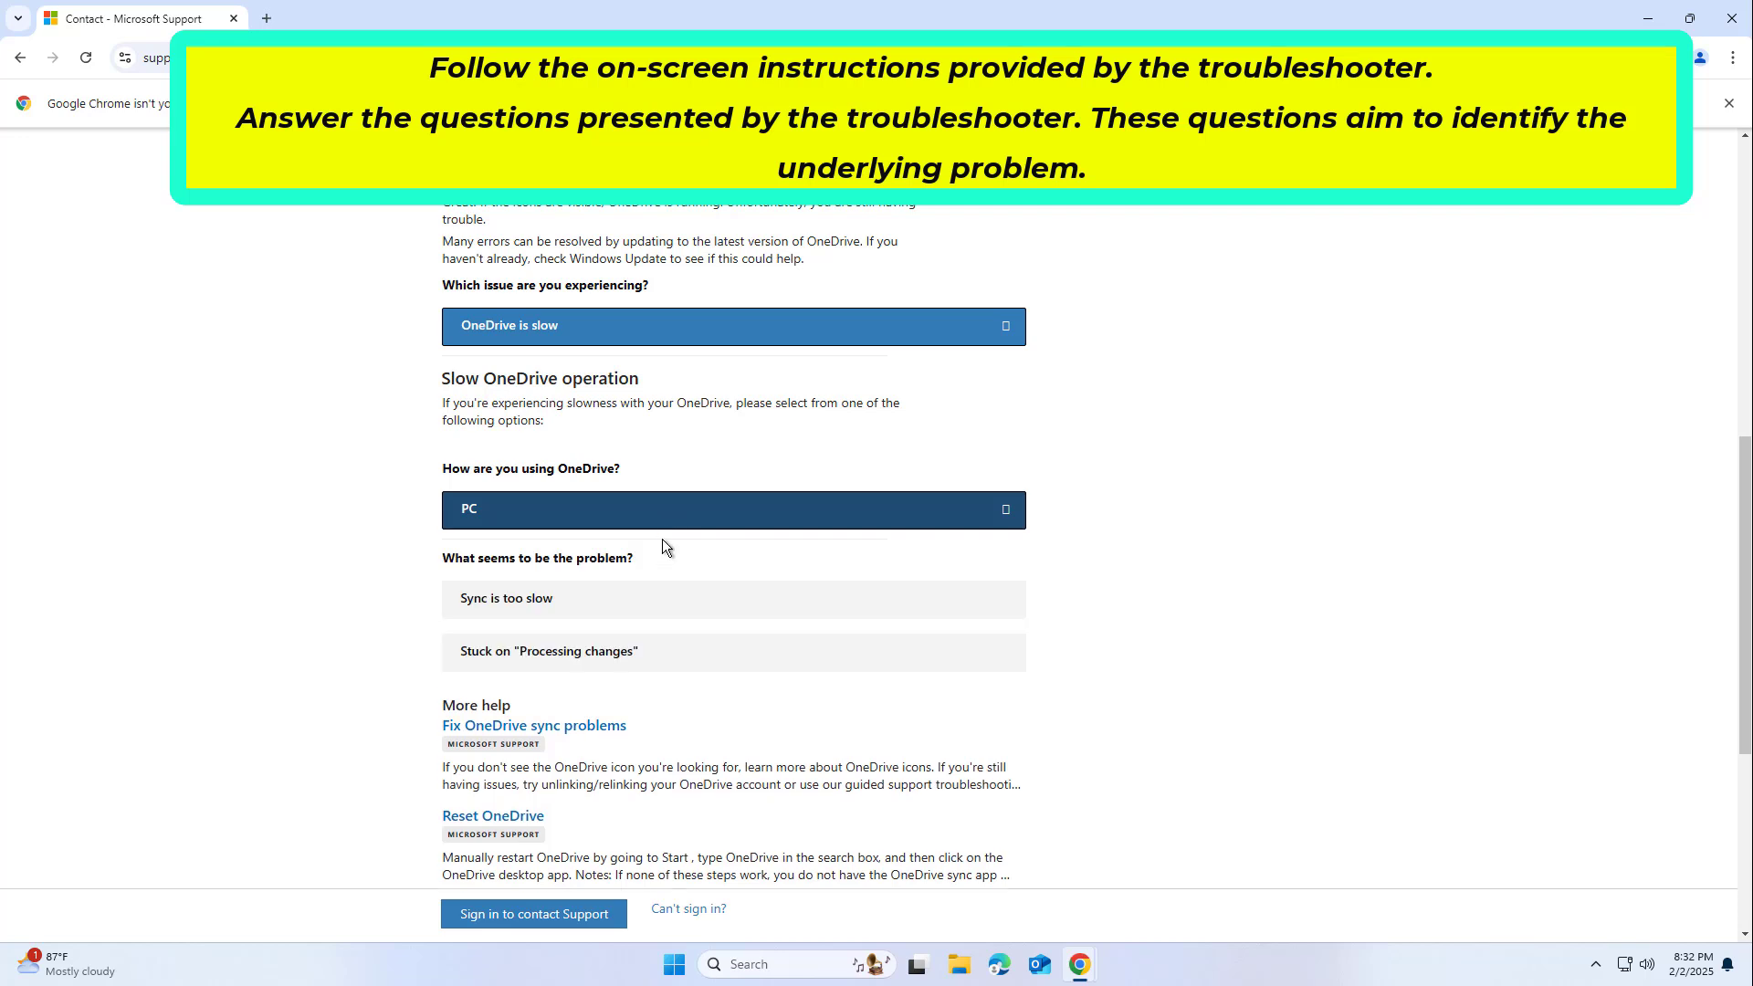
click(733, 652)
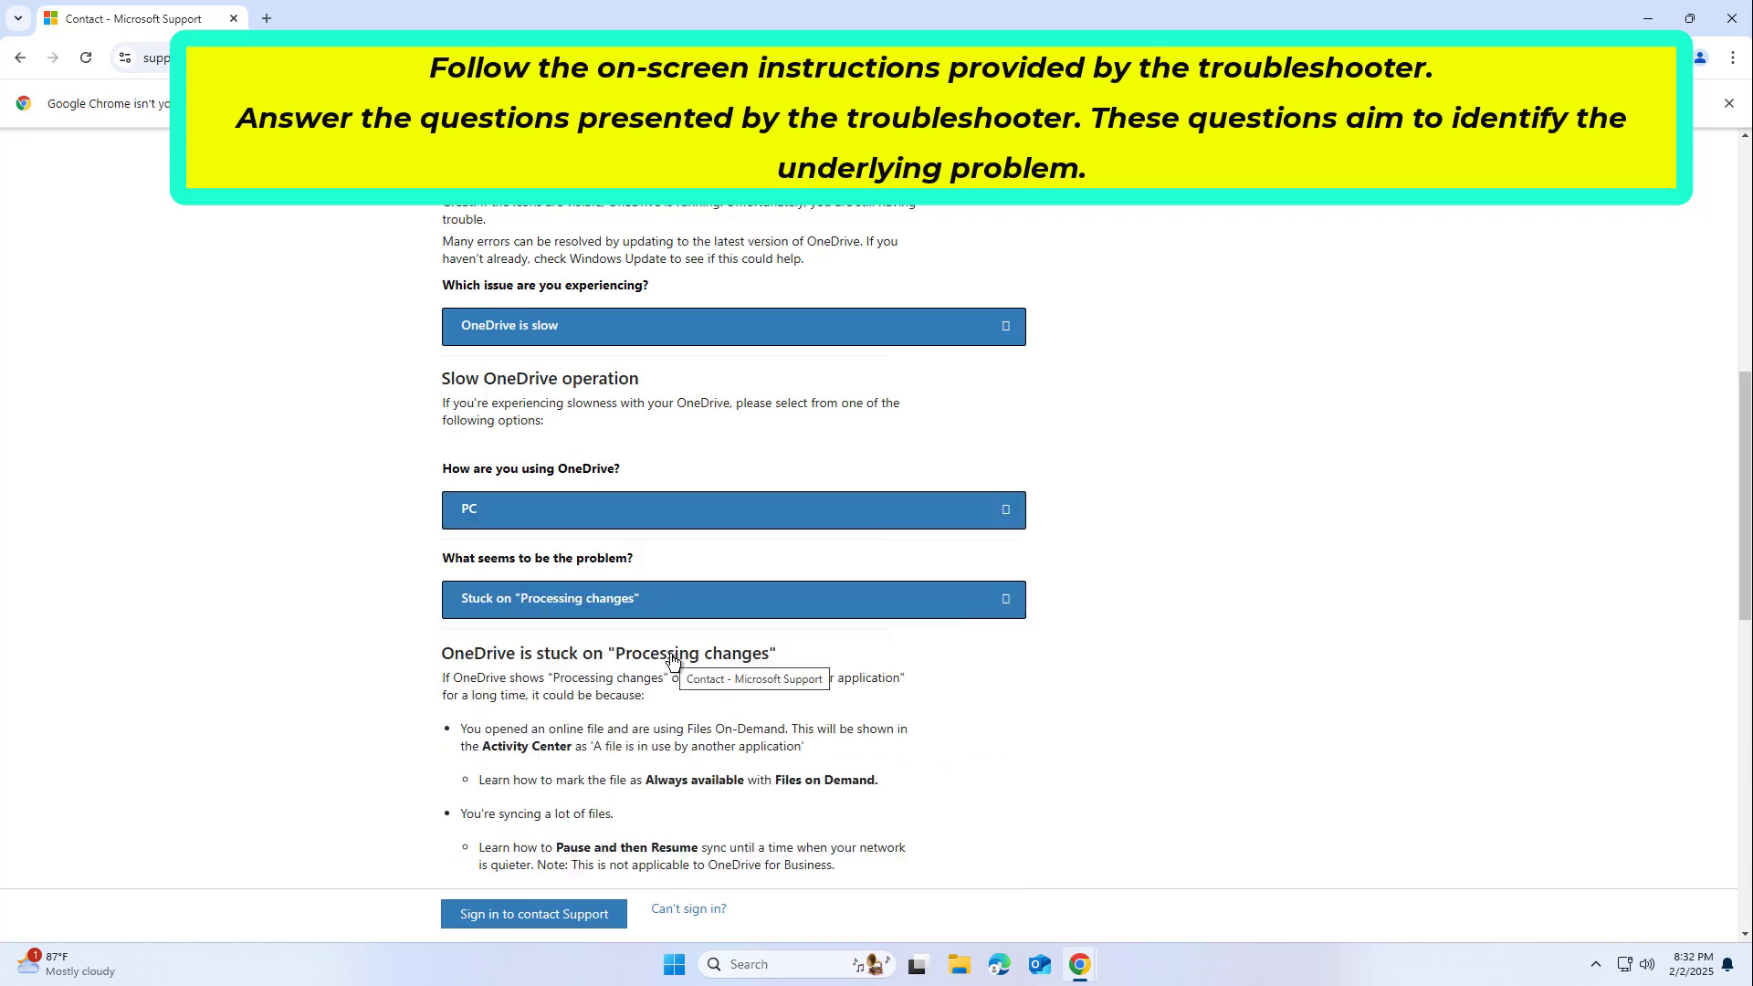
scroll(down, 3)
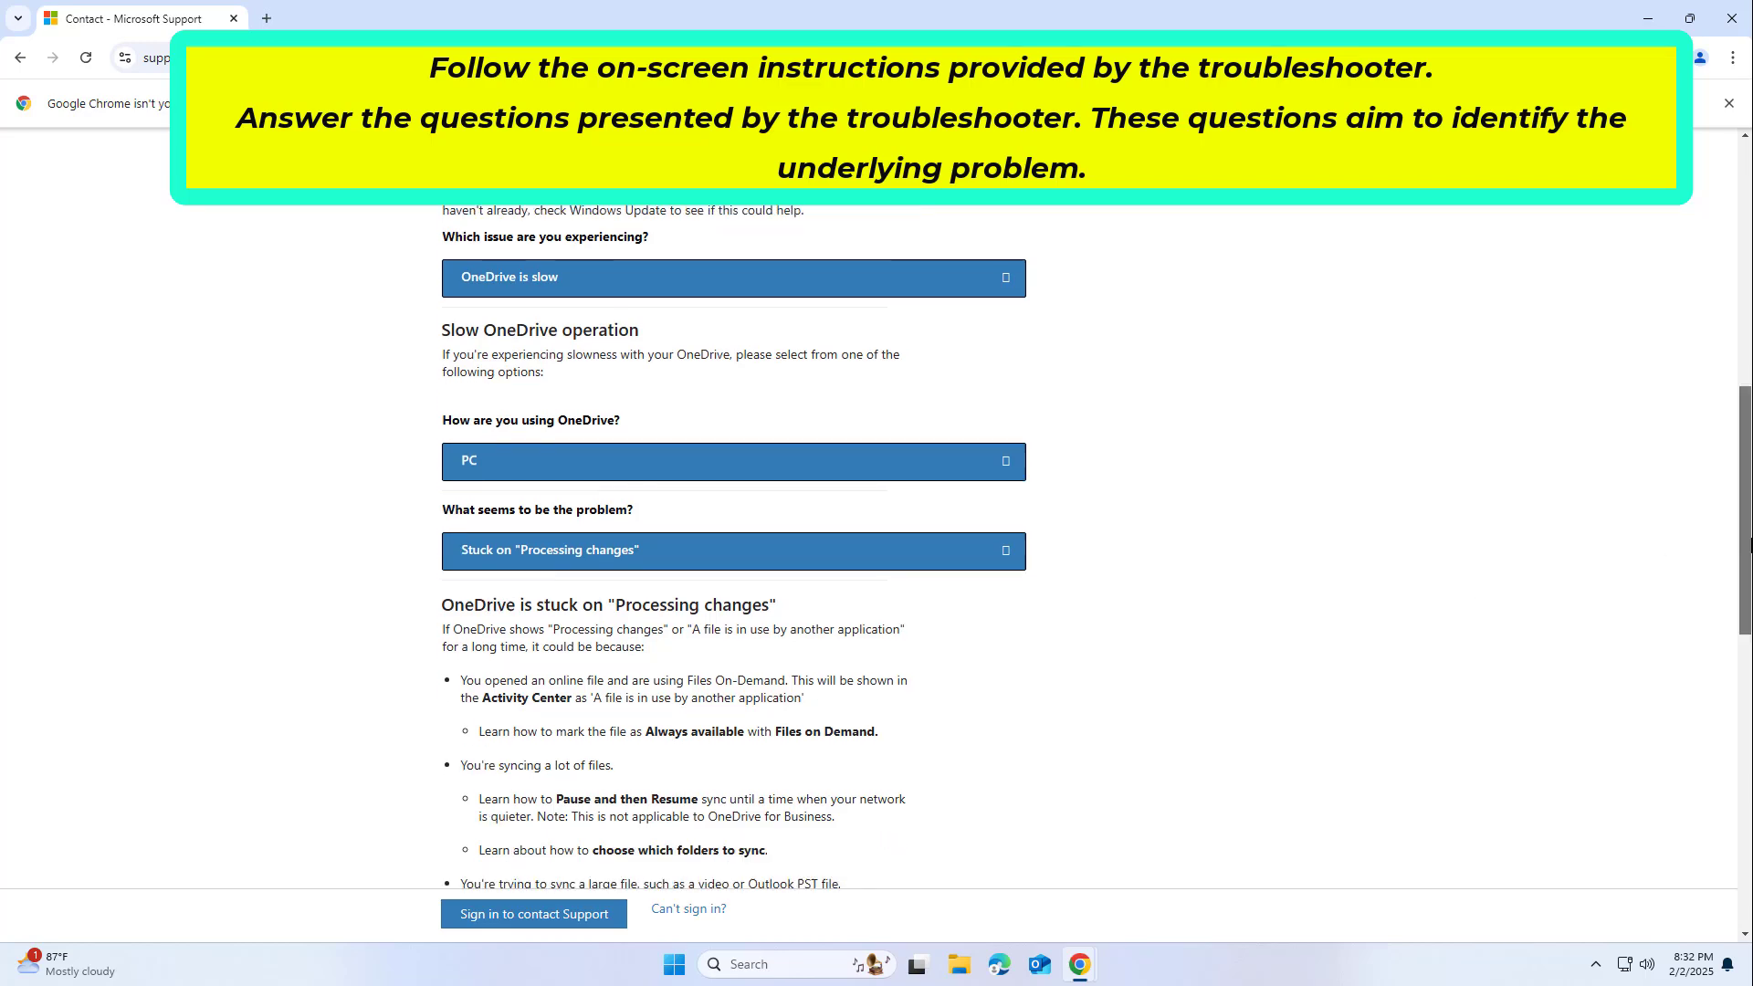
scroll(down, 3)
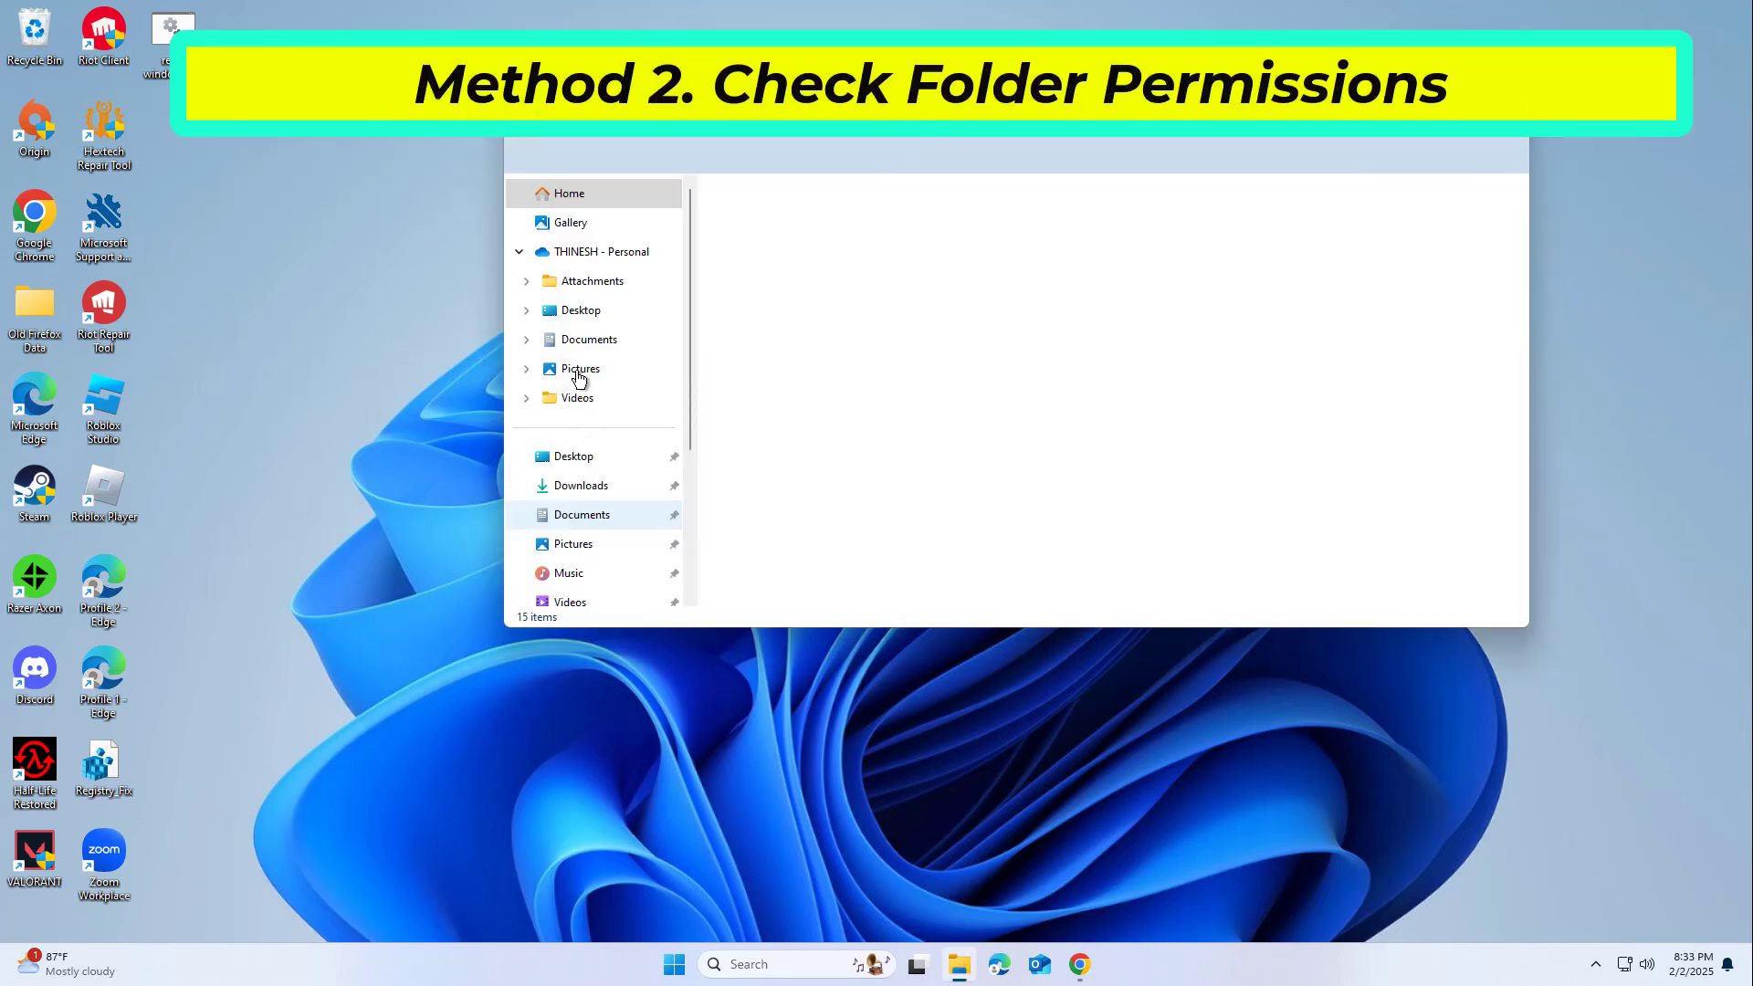
- Open the OneDrive Personal folder and check its Security permissions in Properties
click(601, 250)
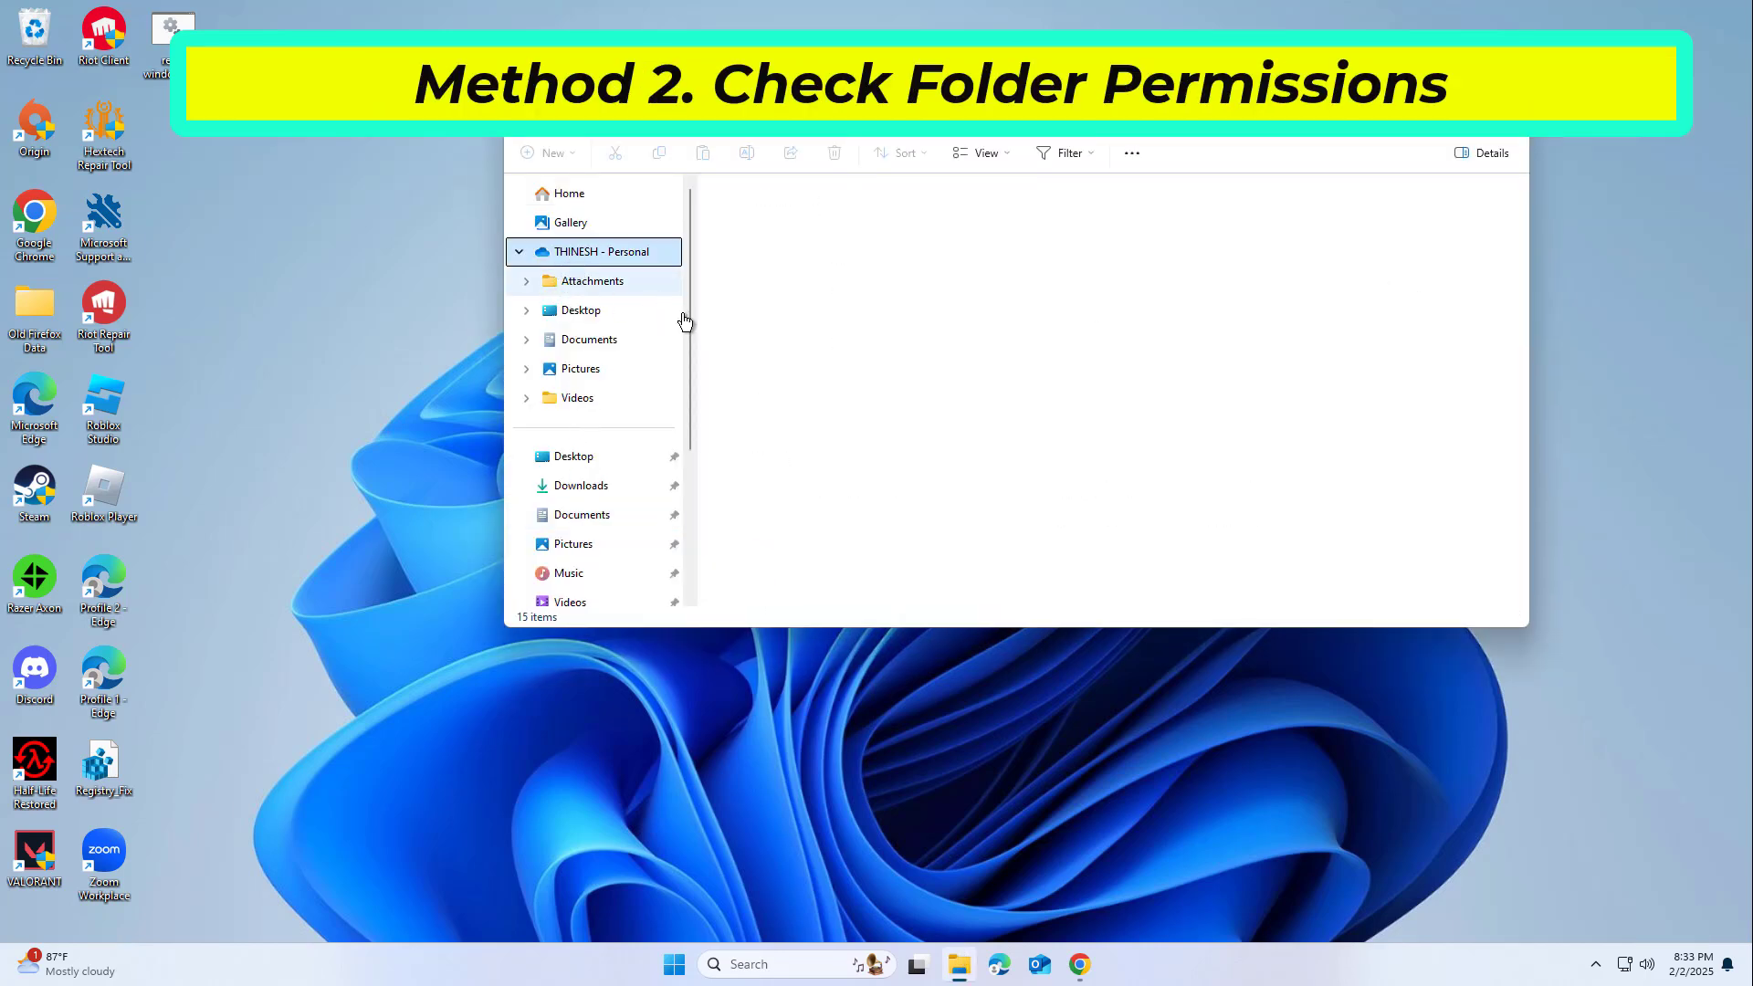
click(602, 250)
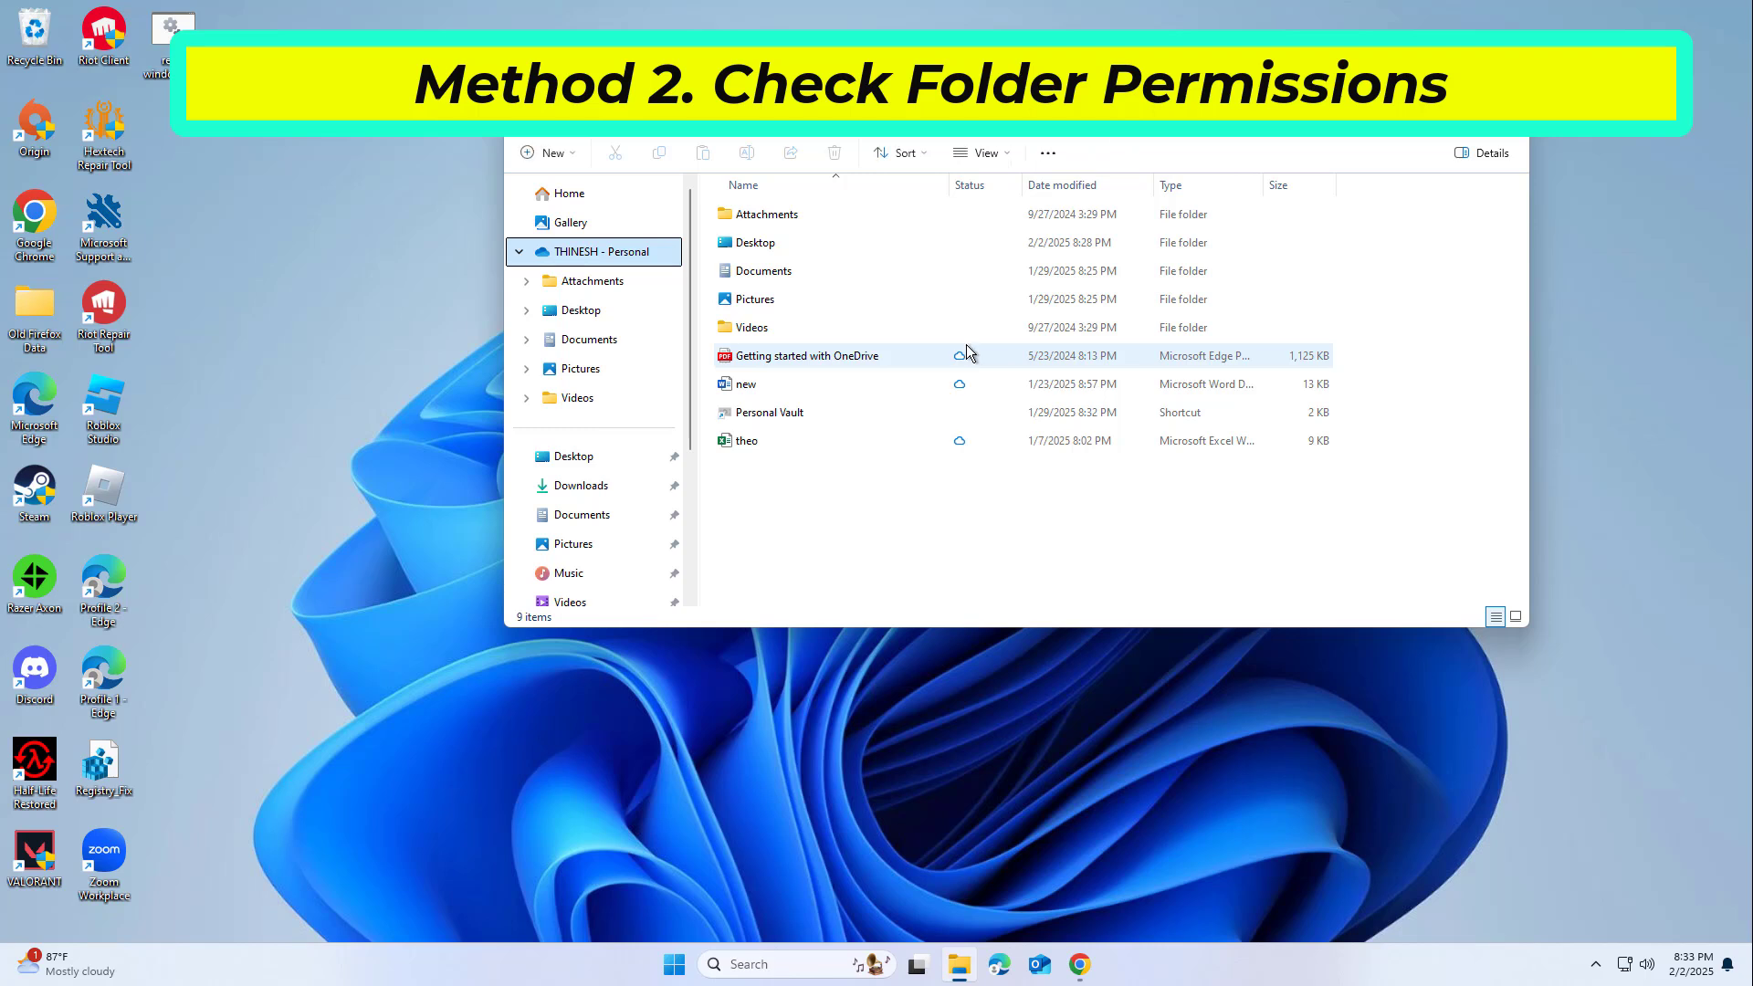
right_click(840, 220)
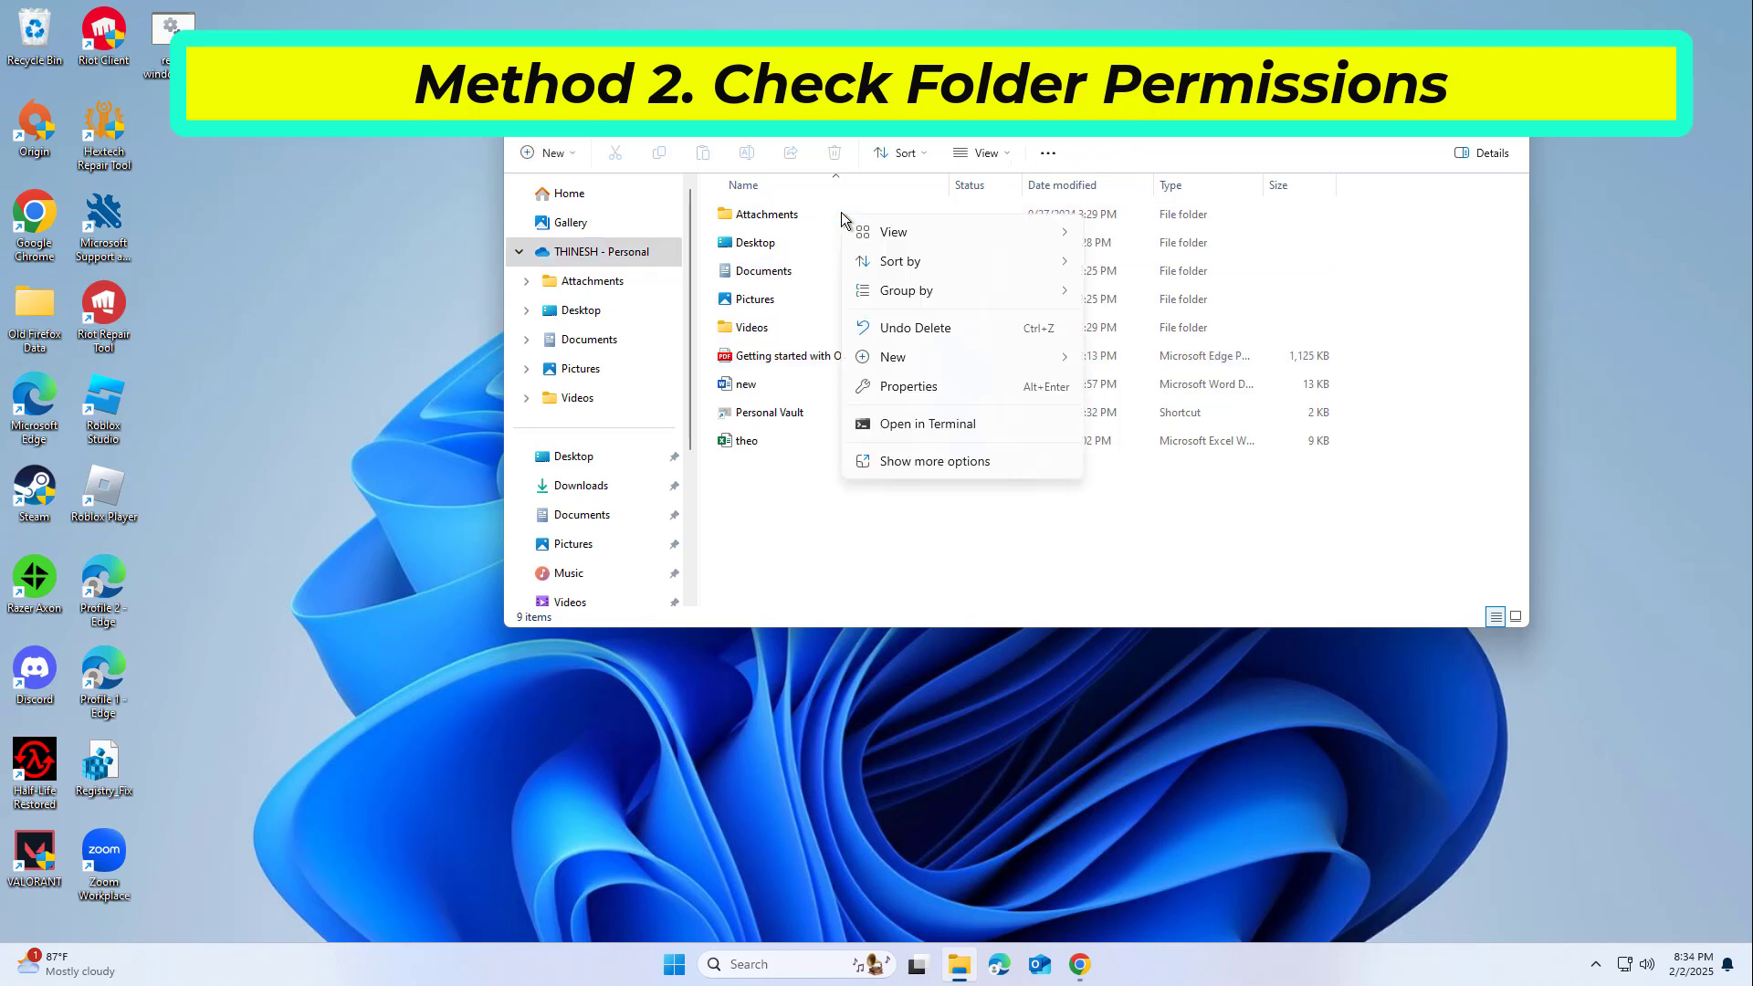
mouse_move(875, 290)
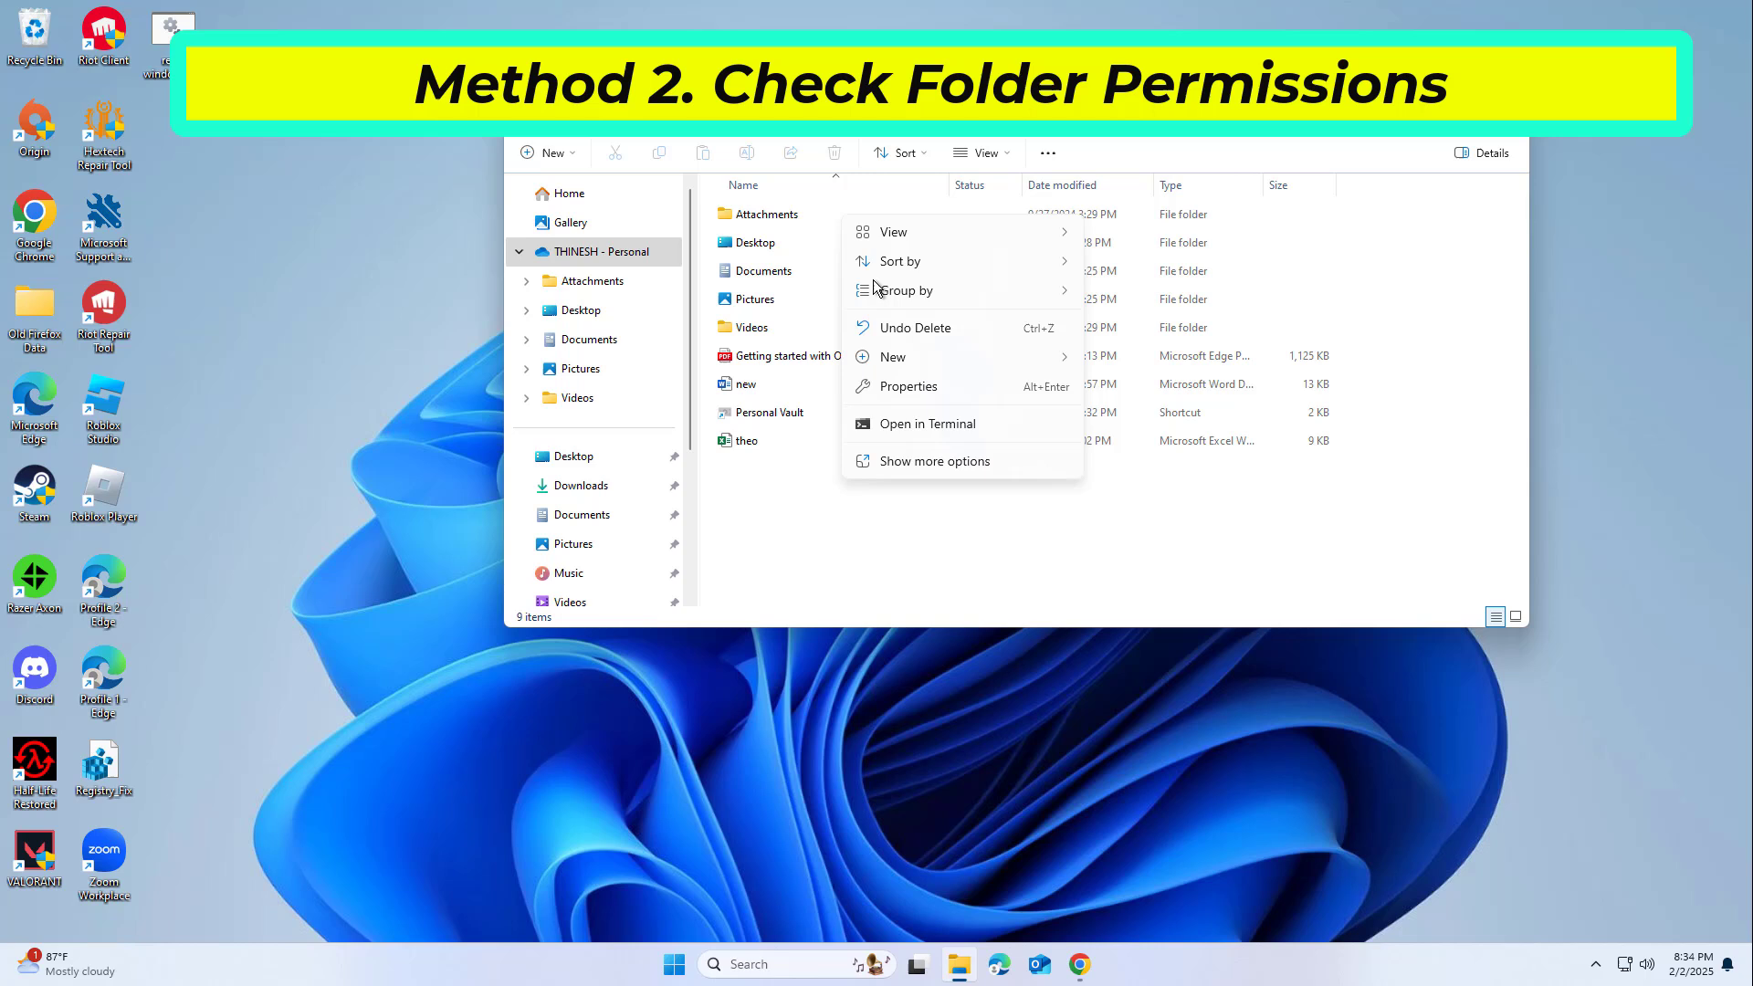
click(906, 385)
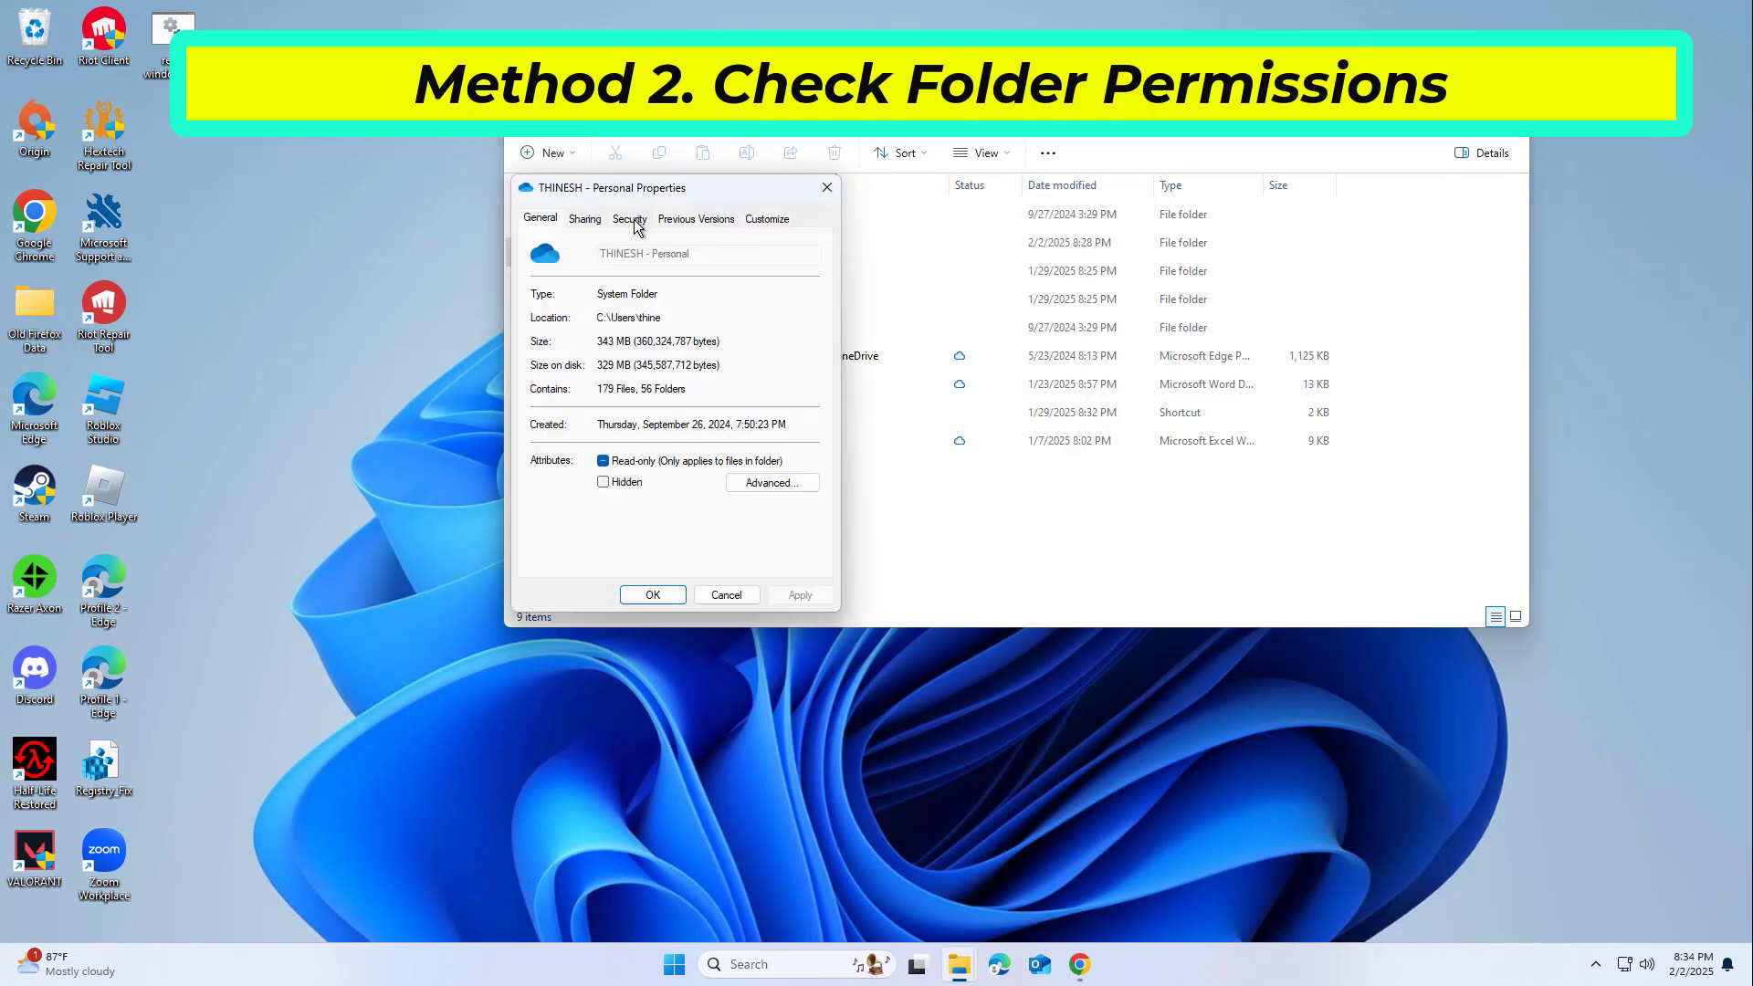
click(628, 218)
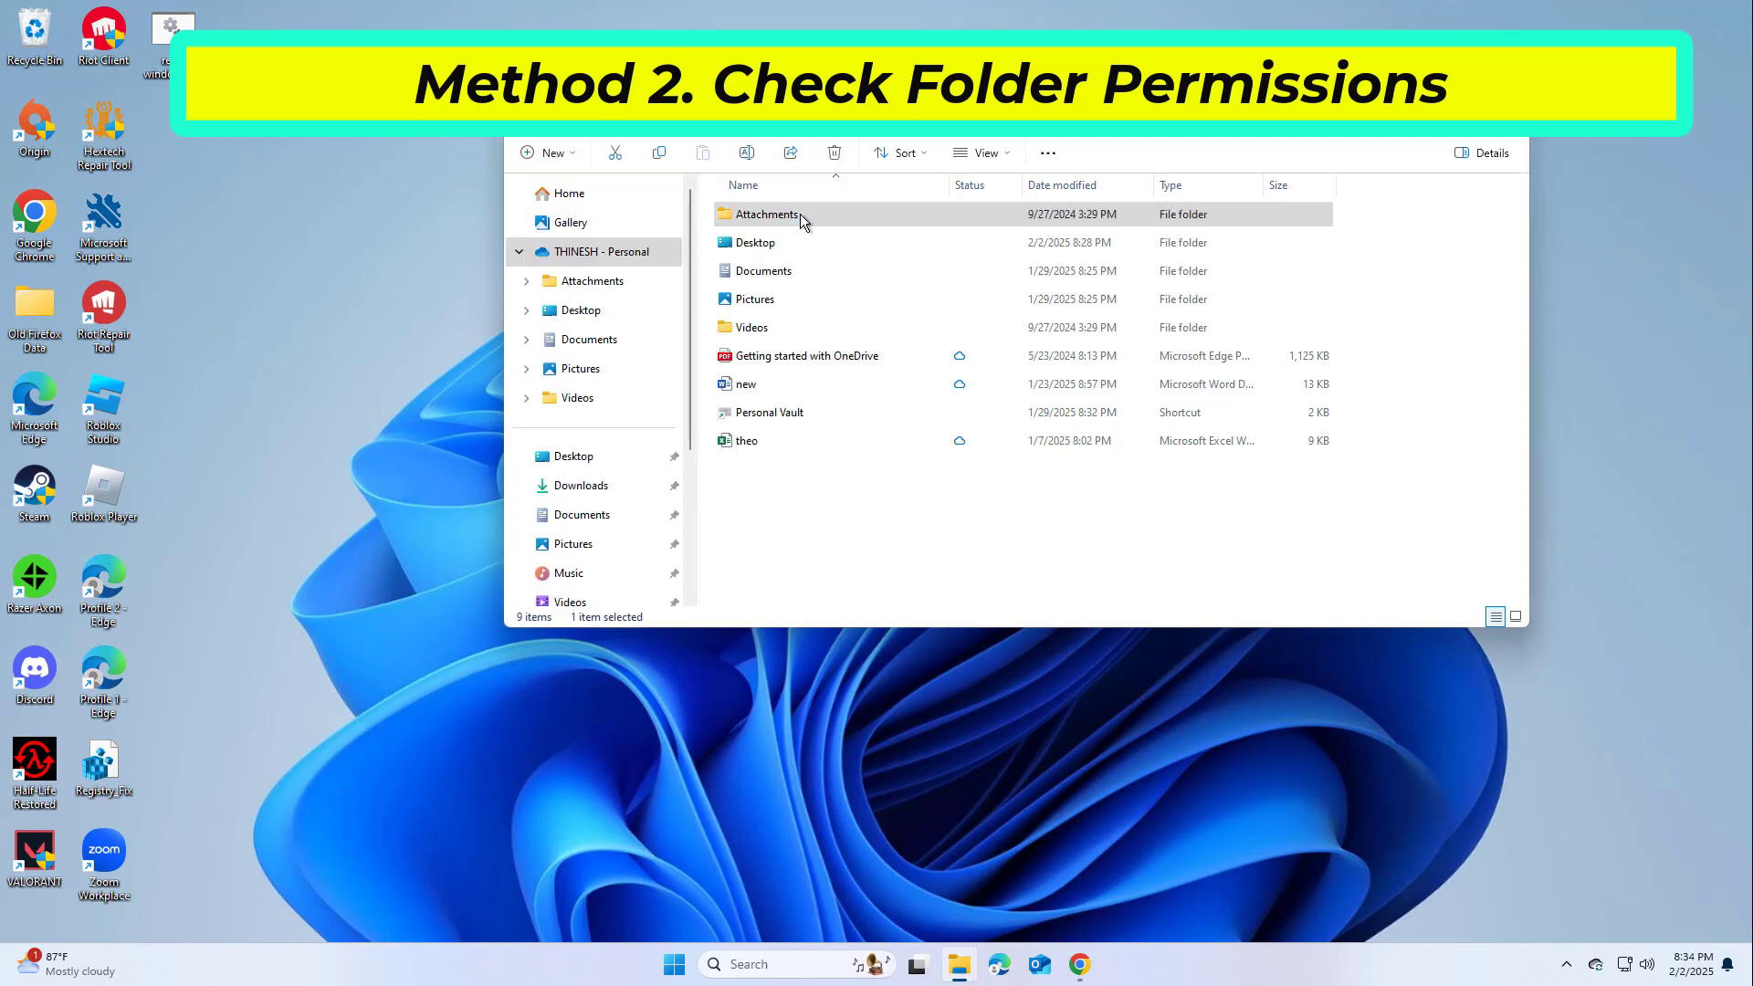
- Edit the Attachments folder's security permissions to allow Everyone Full control
right_click(767, 214)
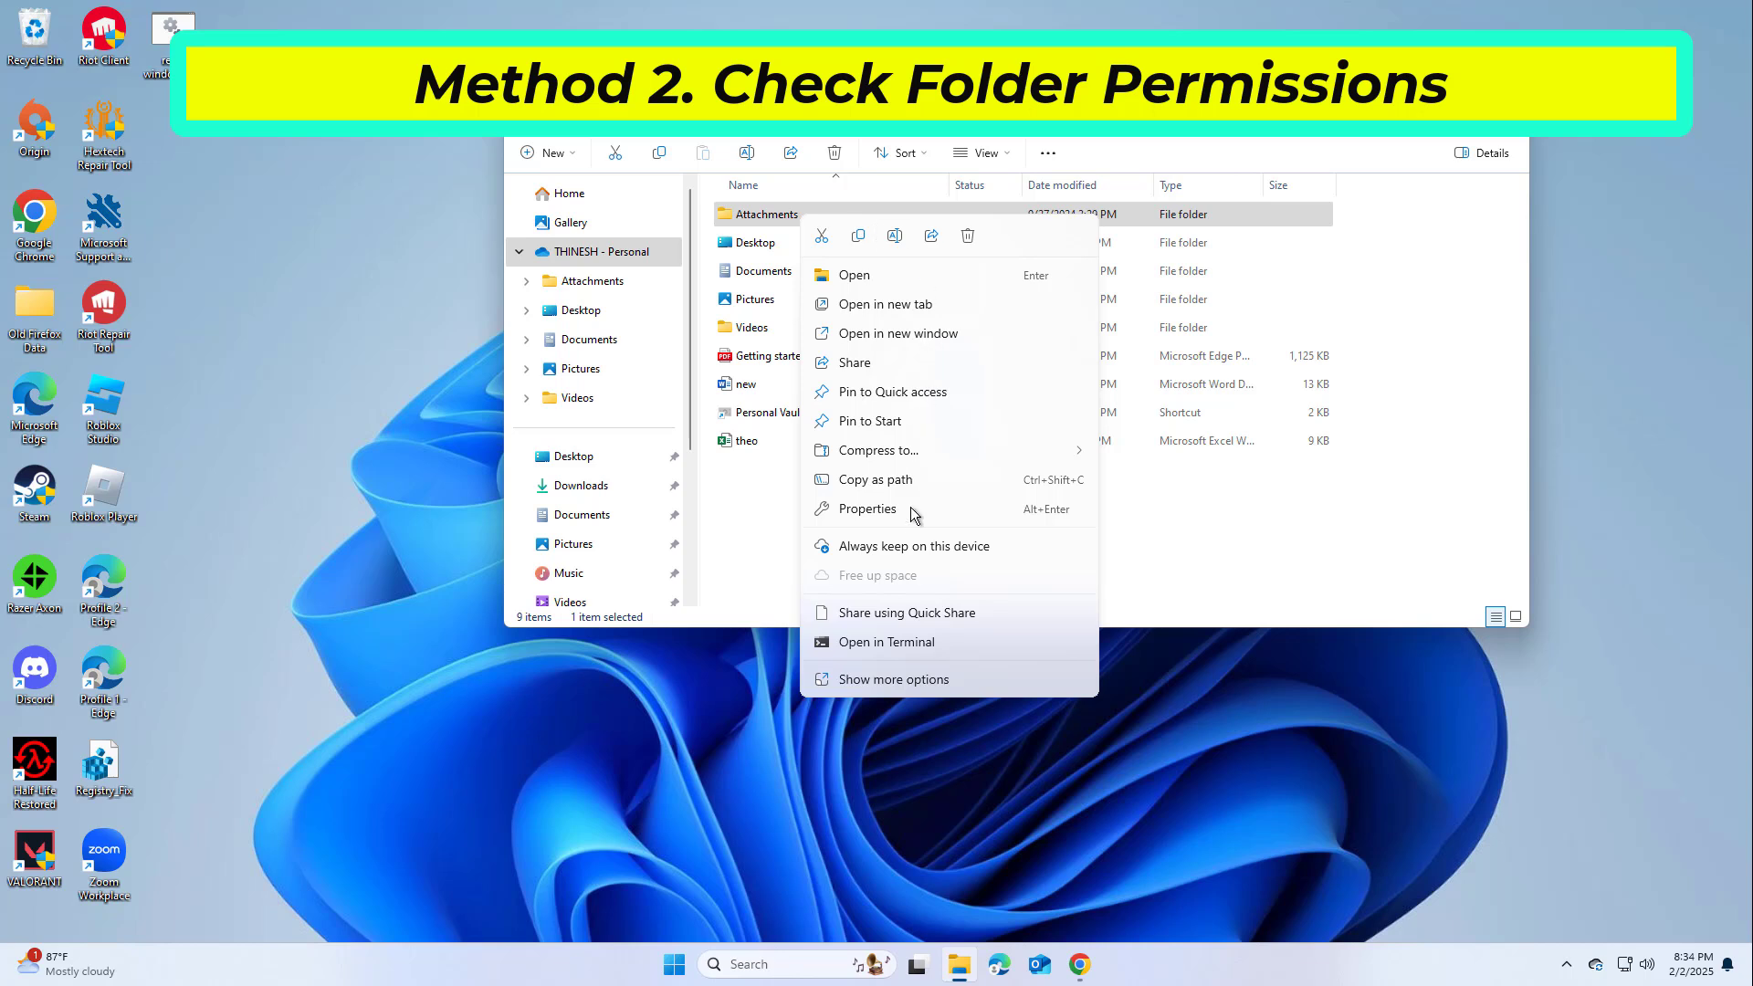
click(911, 523)
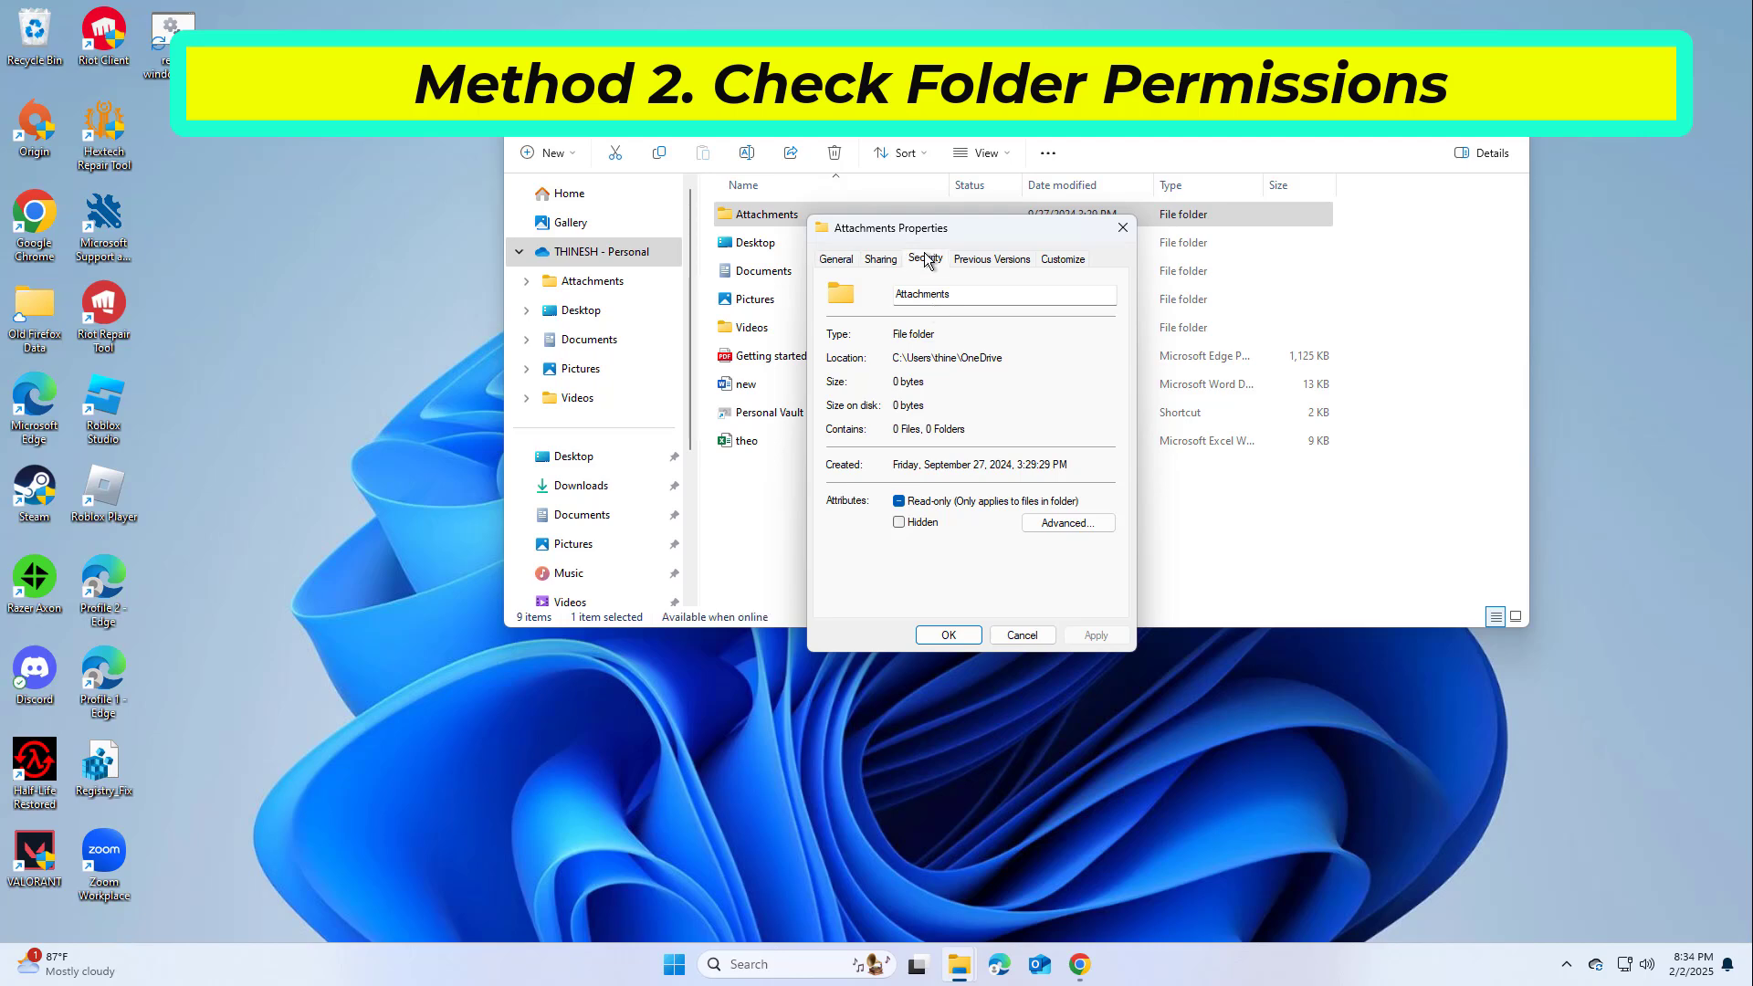
click(925, 259)
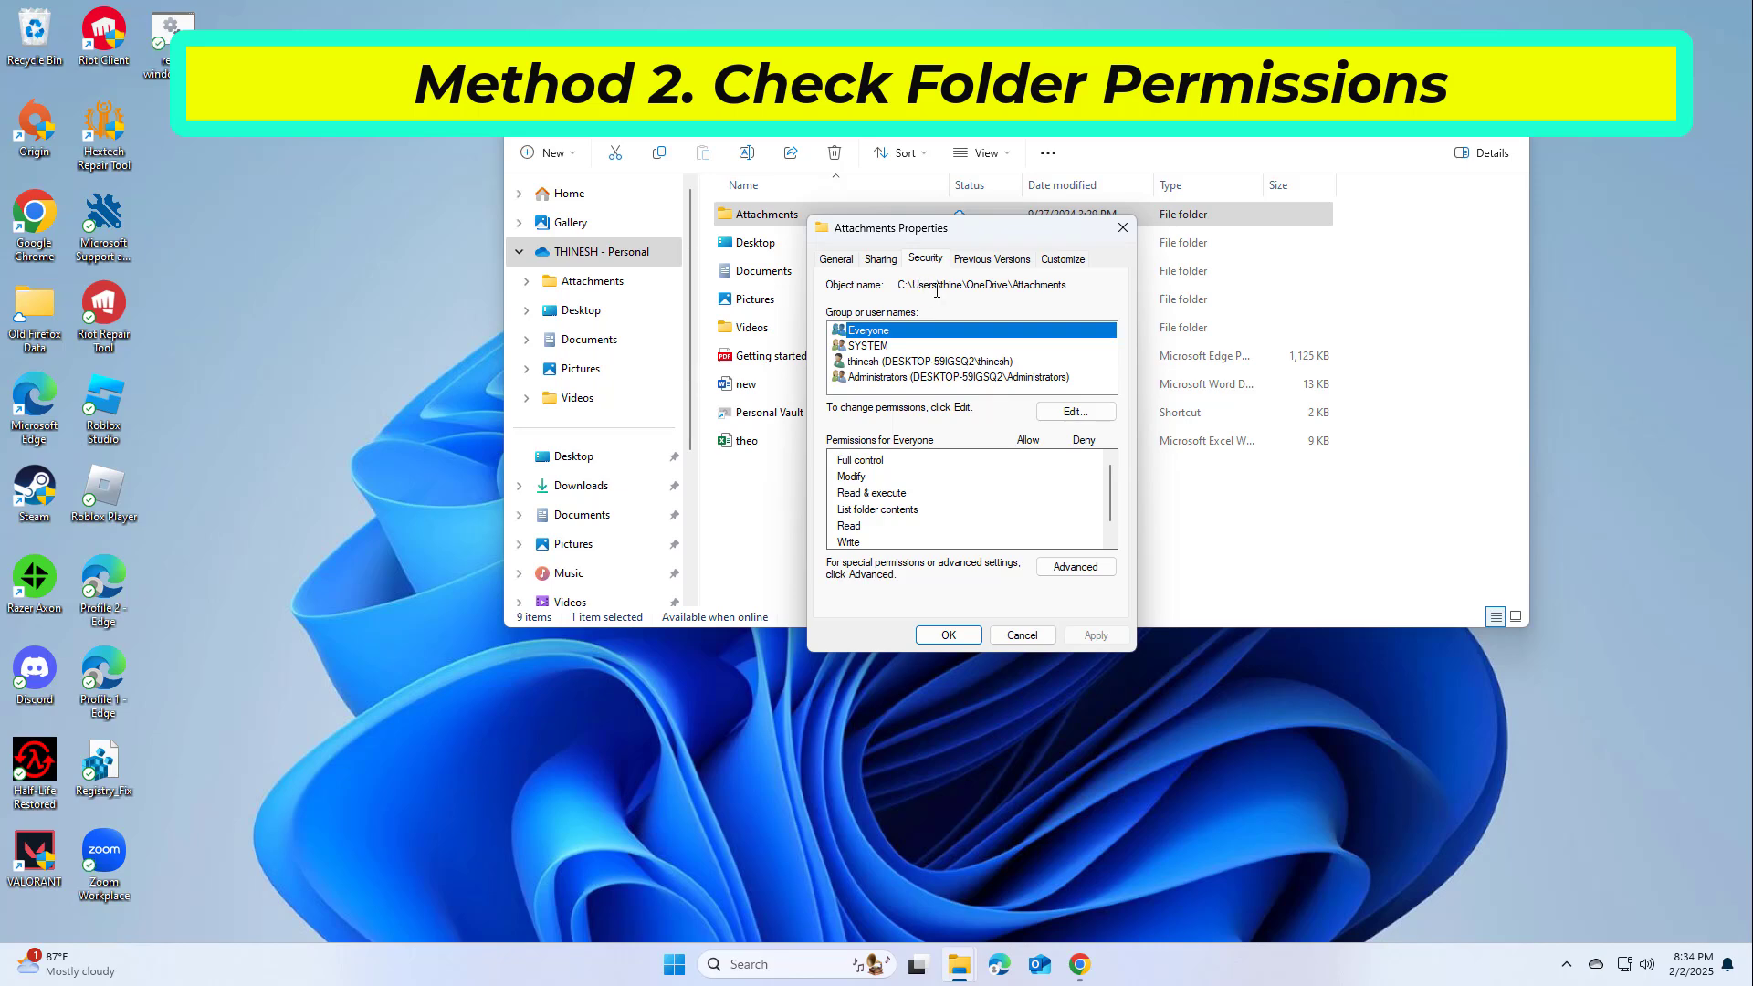
mouse_move(927, 349)
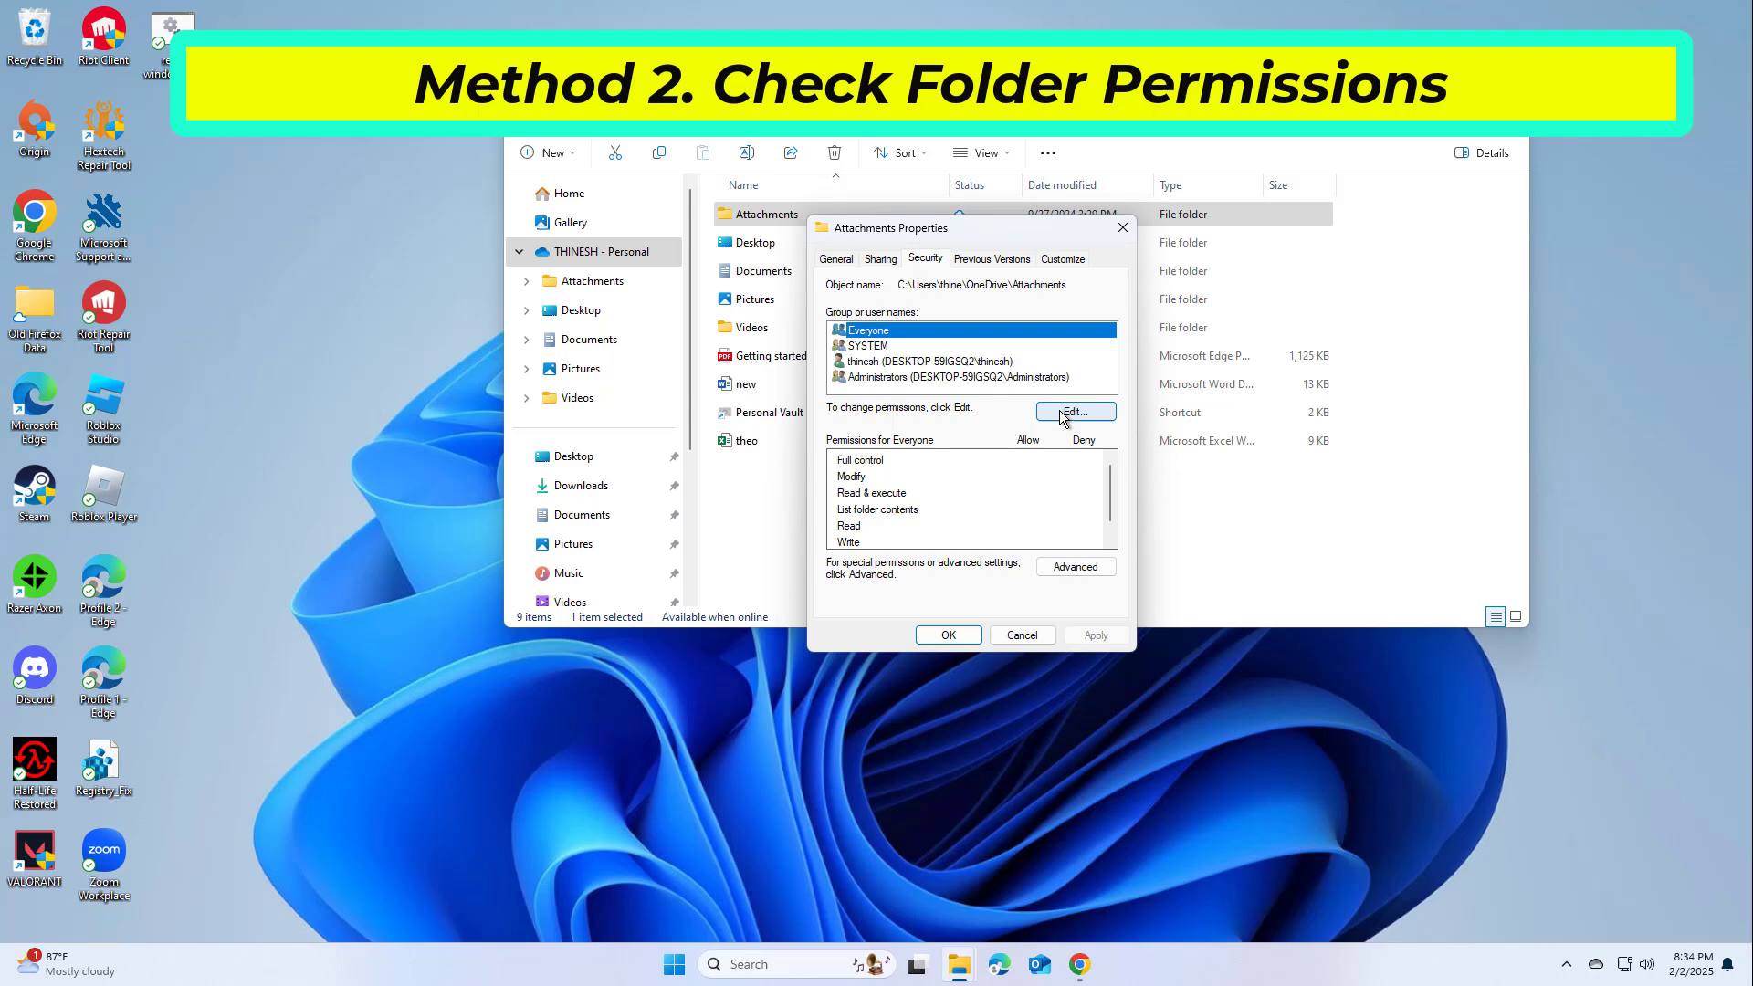
click(1074, 411)
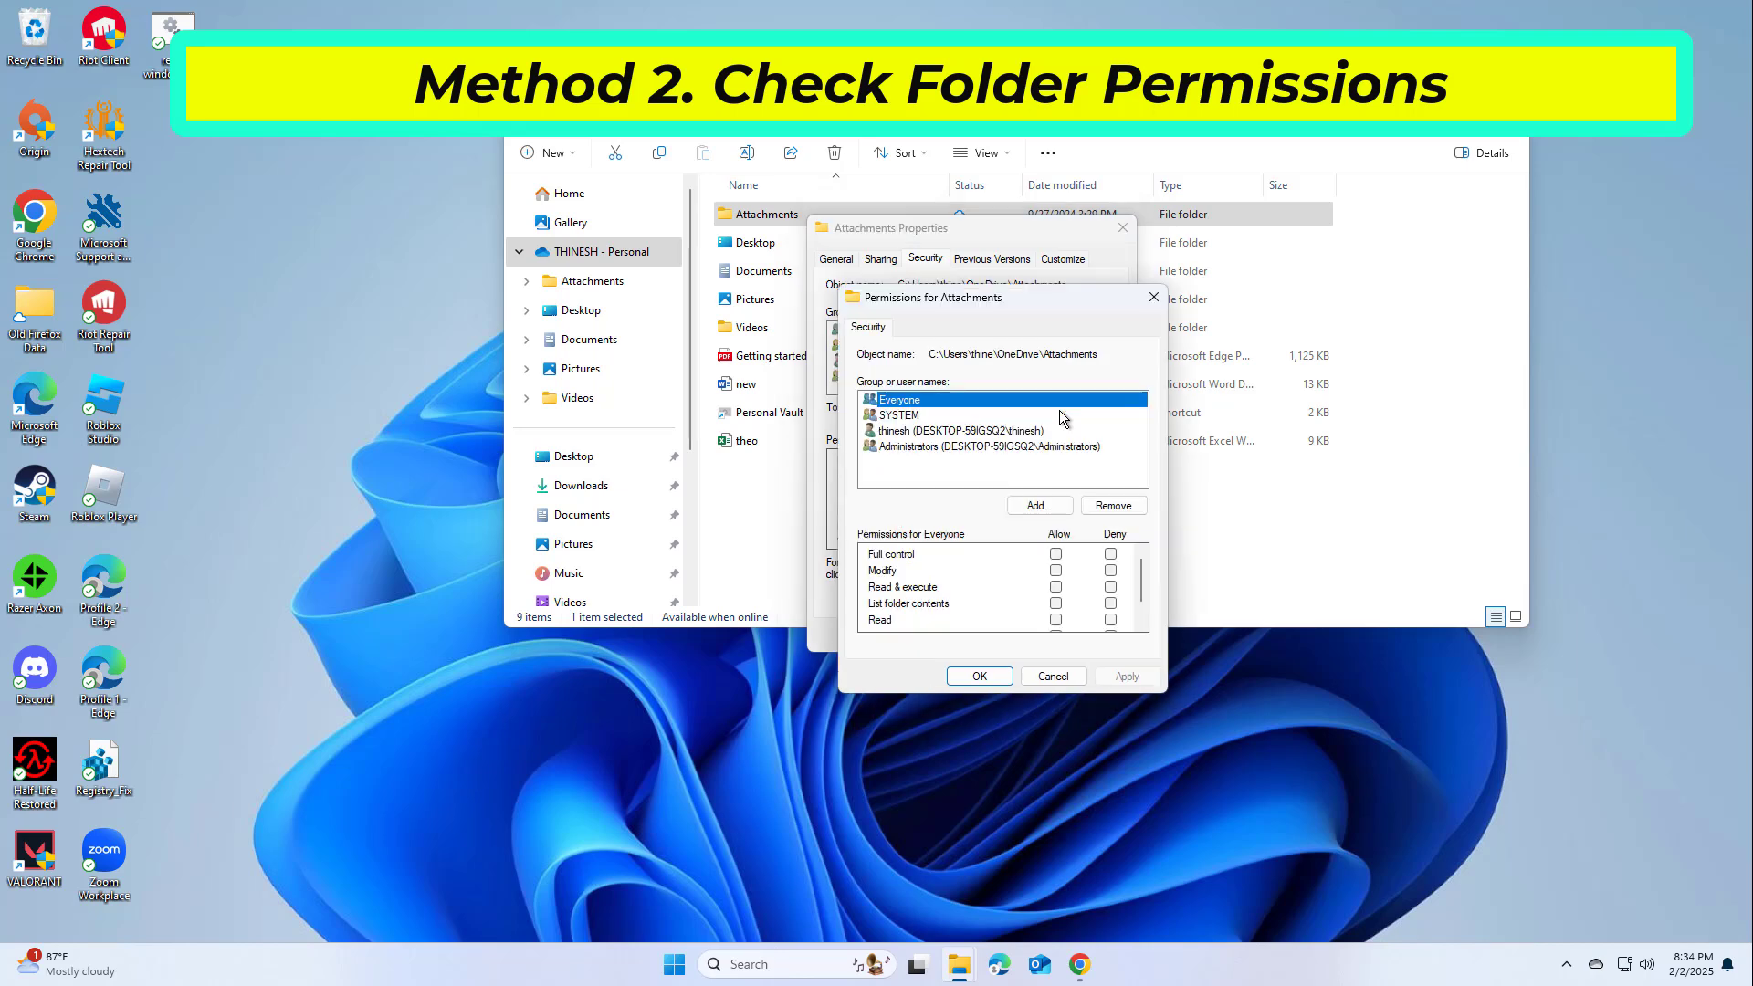
mouse_move(1060, 557)
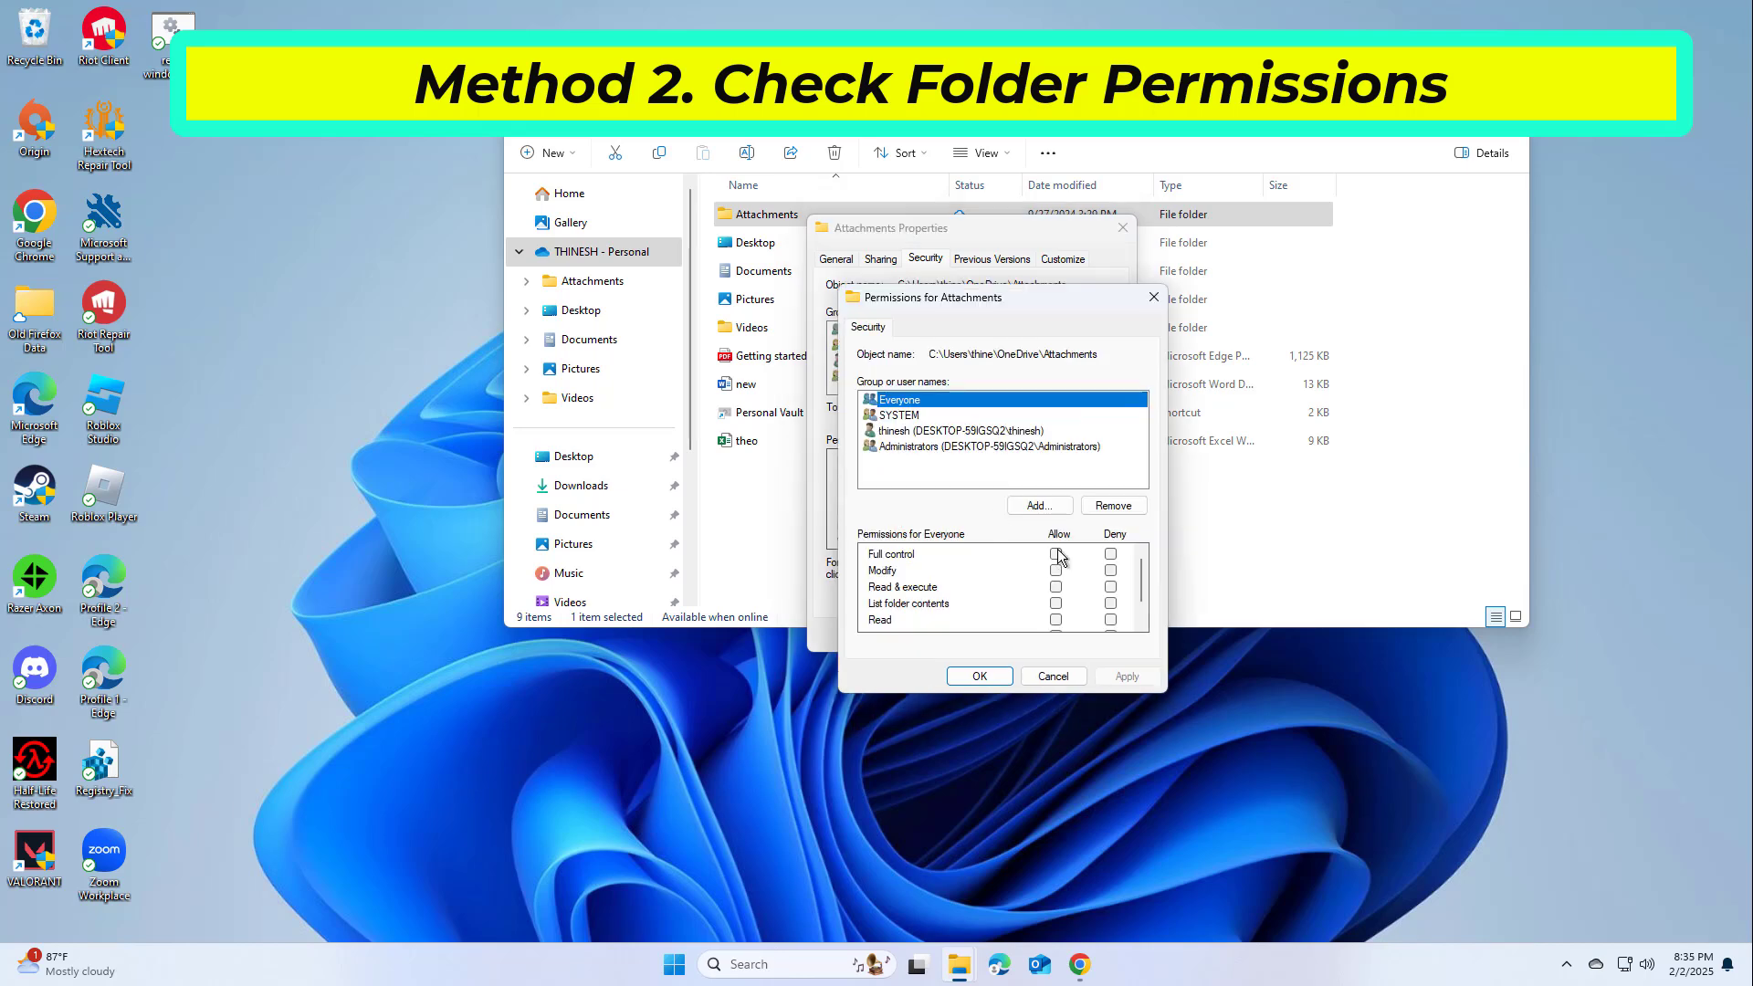
click(1056, 553)
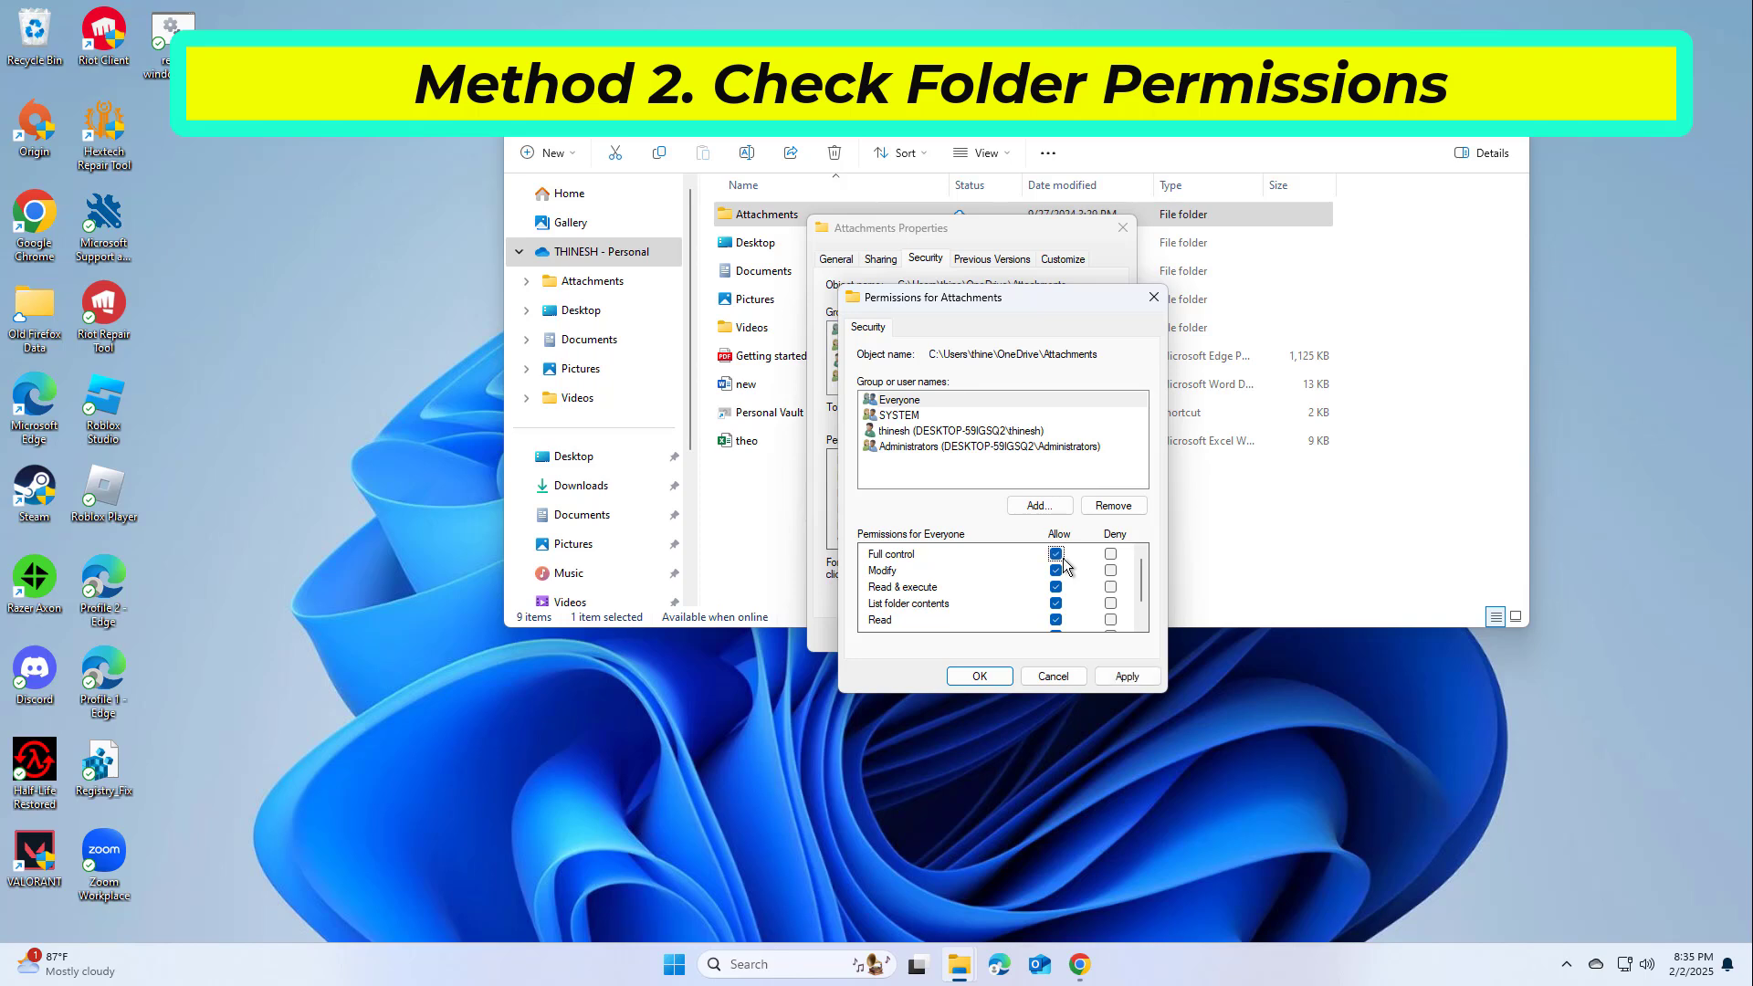